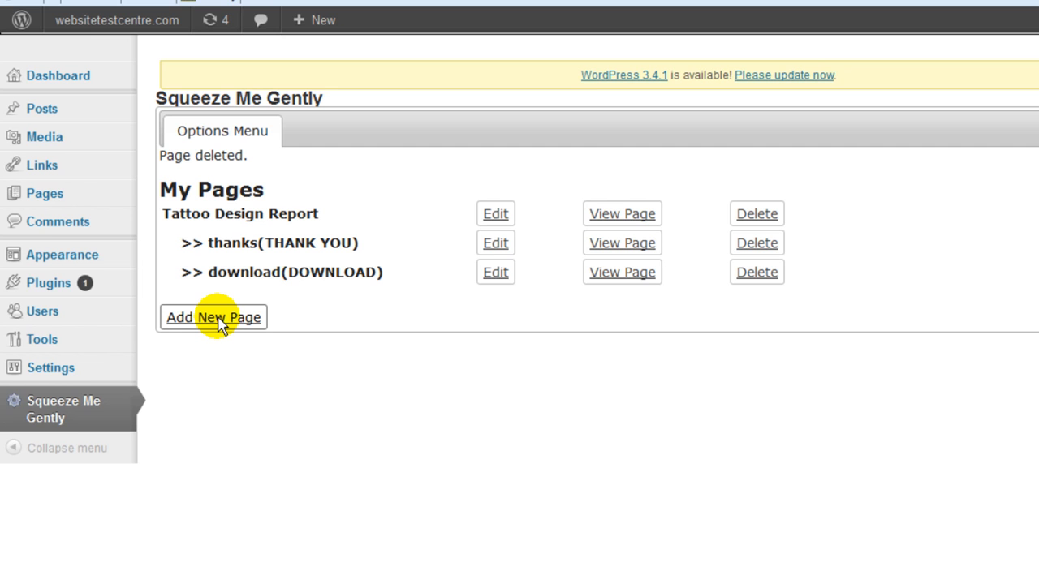
Start a new squeeze page using the Round template with Black colour.
{"action": "left_click", "coordinate": [213, 317]}
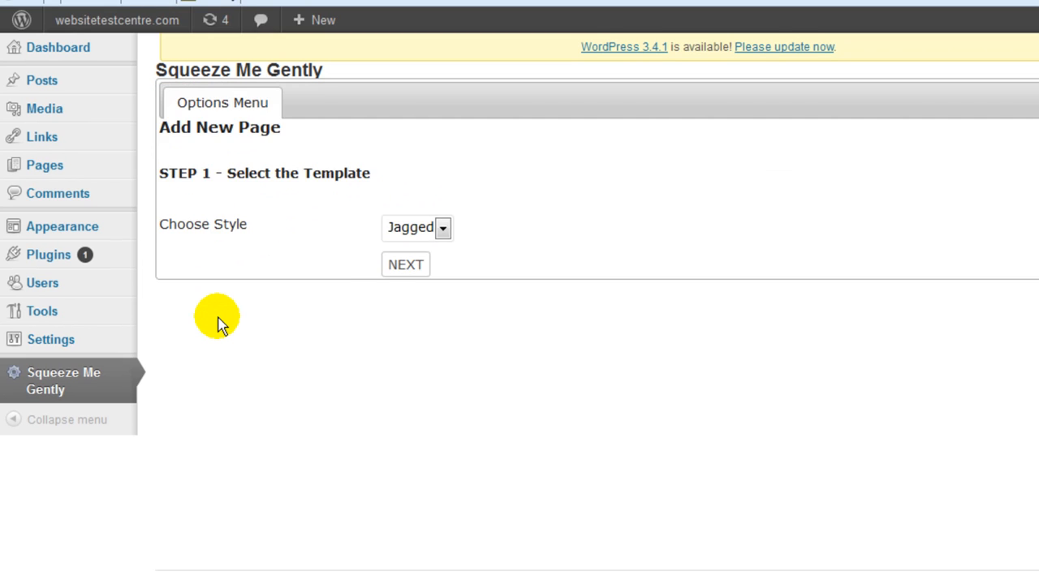
{"action": "left_click", "coordinate": [443, 228]}
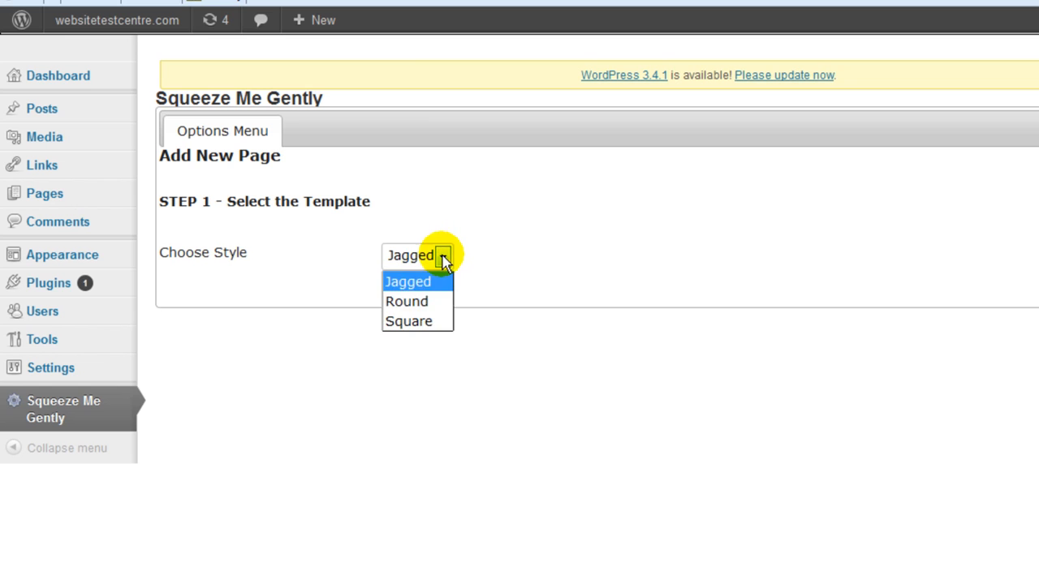
{"action": "left_click", "coordinate": [407, 301]}
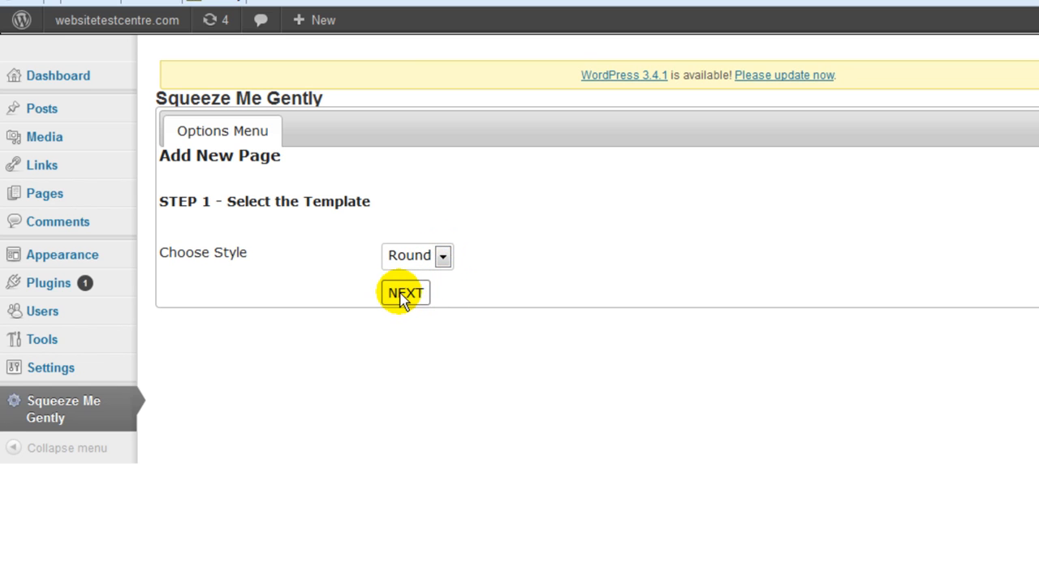
{"action": "left_click", "coordinate": [404, 293]}
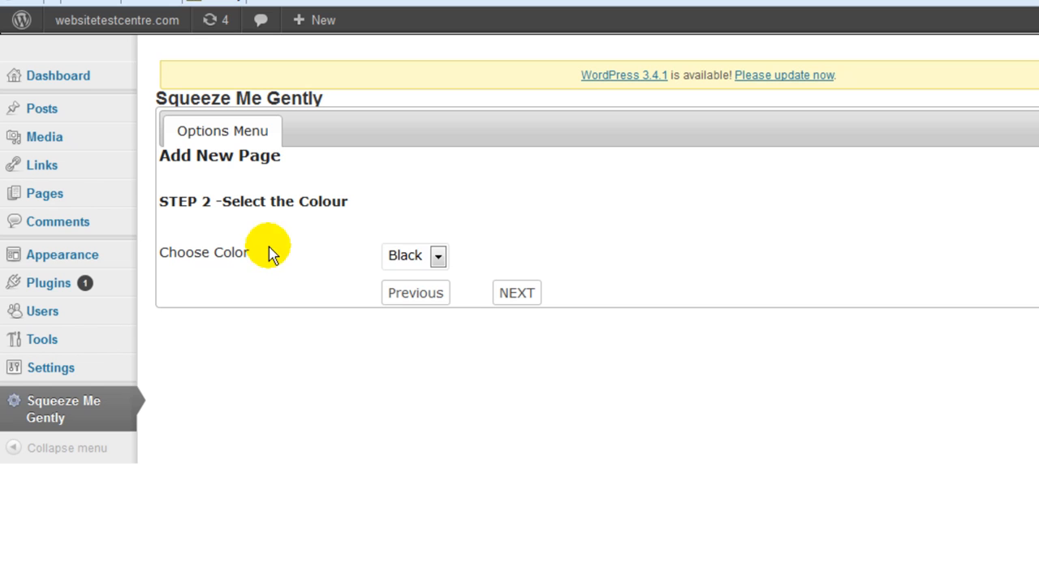
{"action": "left_click", "coordinate": [414, 255]}
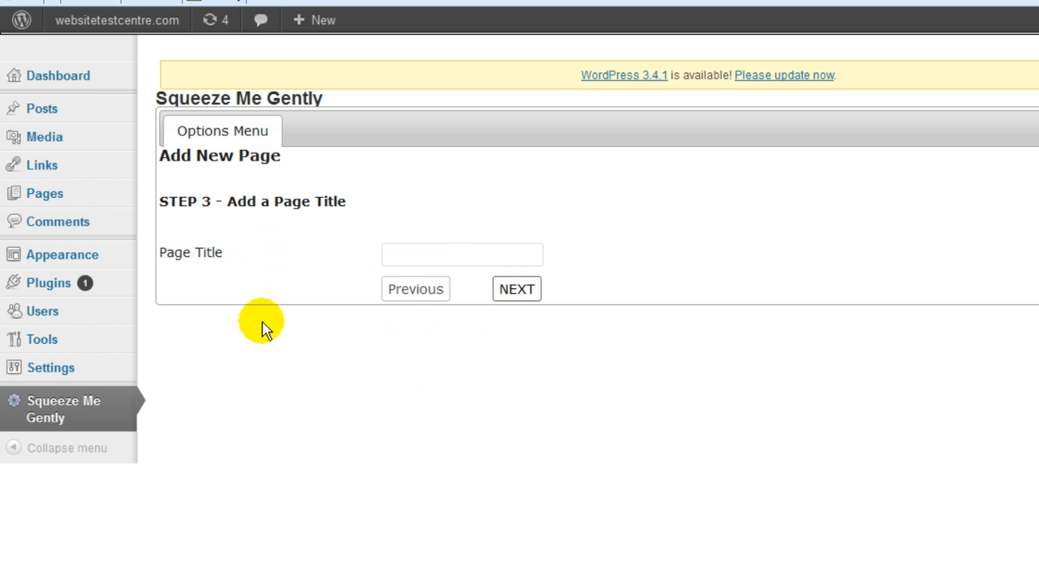
Give the squeeze page the title 'Dog Training' and move to the header step.
{"action": "left_click", "coordinate": [461, 254]}
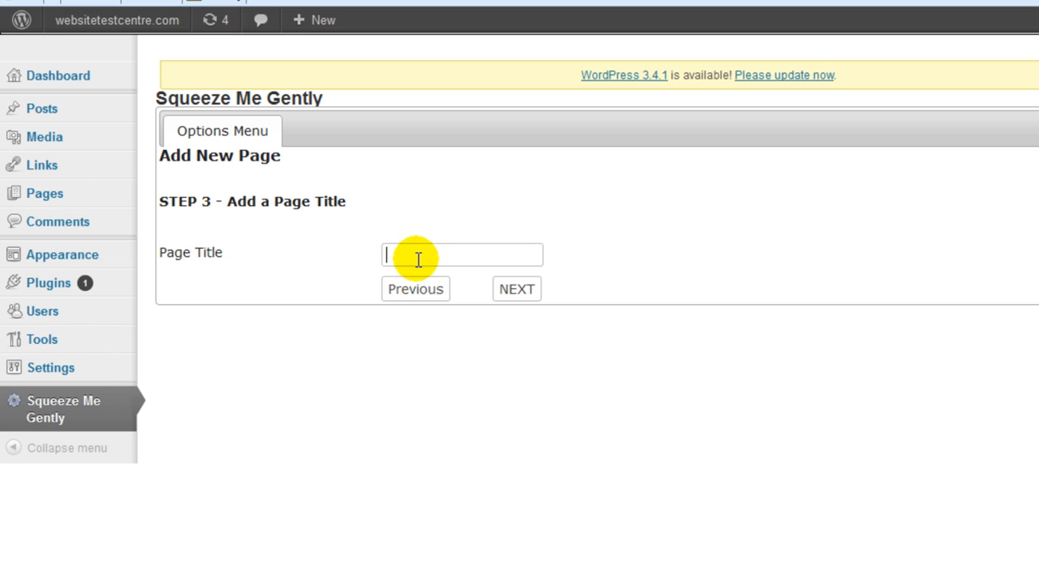
{"action": "type", "text": "Dog"}
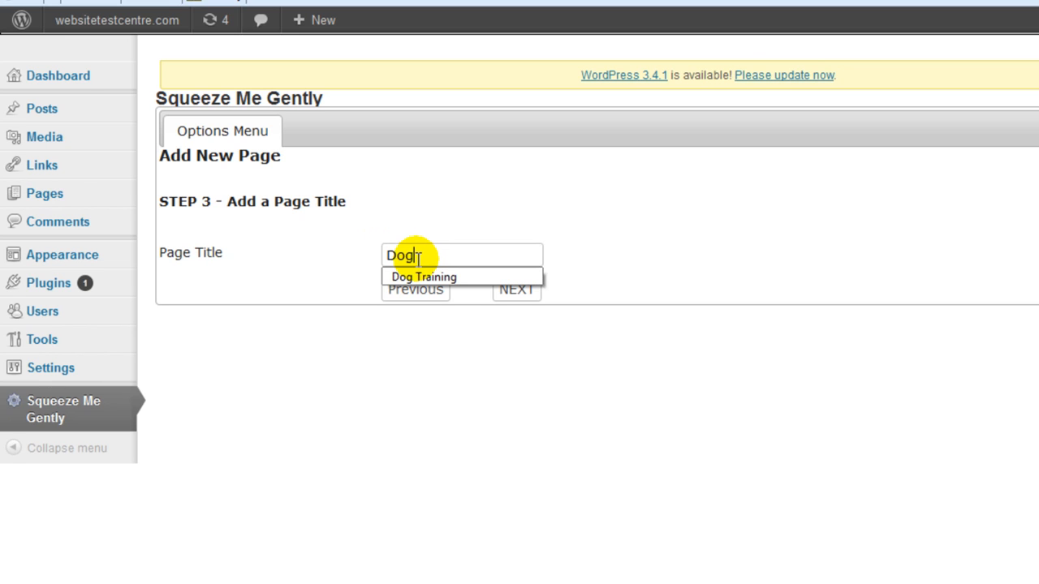
{"action": "type", "text": "Training"}
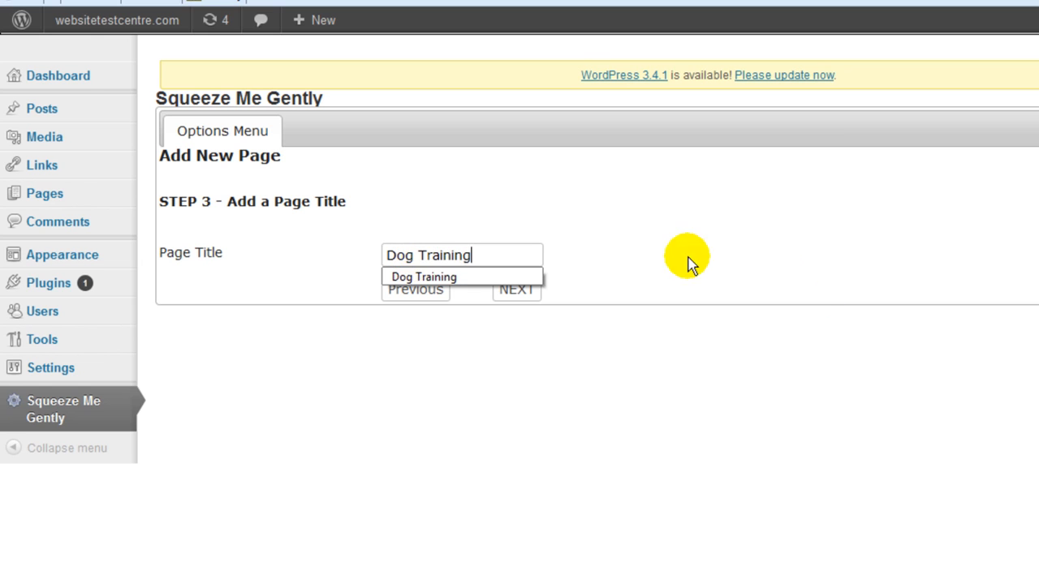
{"action": "left_click", "coordinate": [516, 289]}
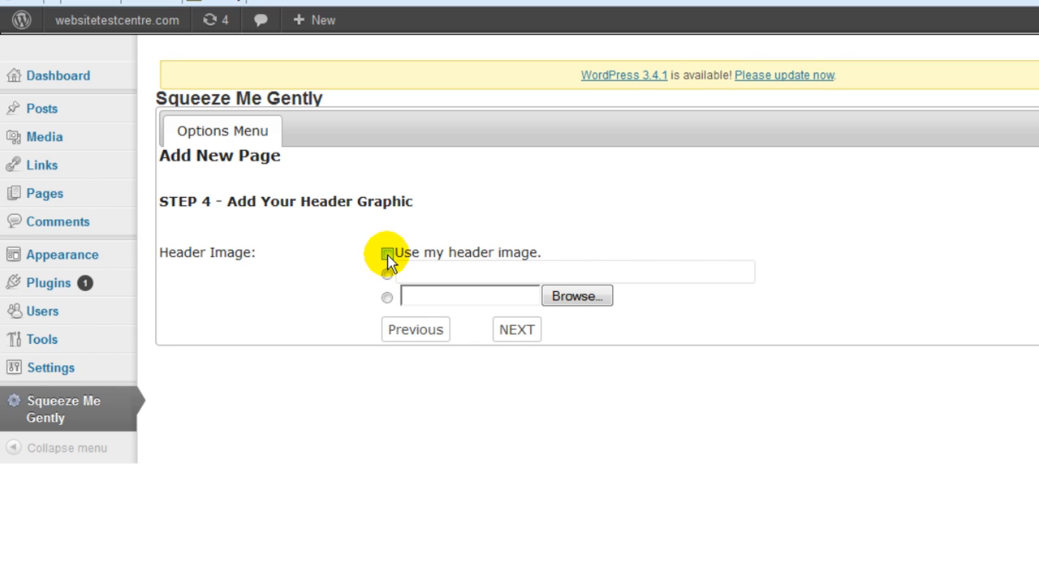
Use a custom header image uploaded from the computer.
{"action": "left_click", "coordinate": [387, 253]}
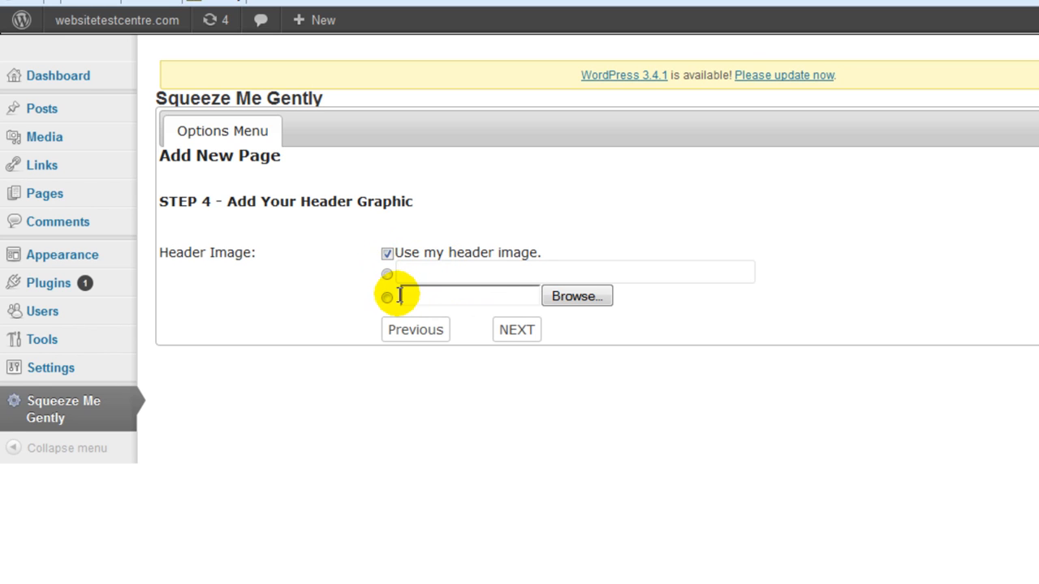
{"action": "left_click", "coordinate": [386, 297]}
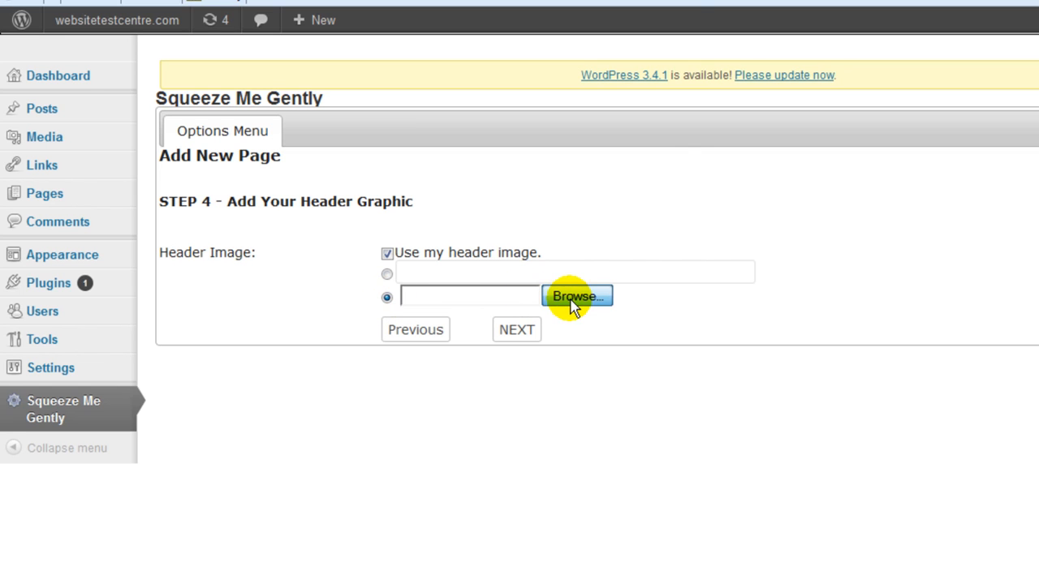
{"action": "left_click", "coordinate": [577, 296]}
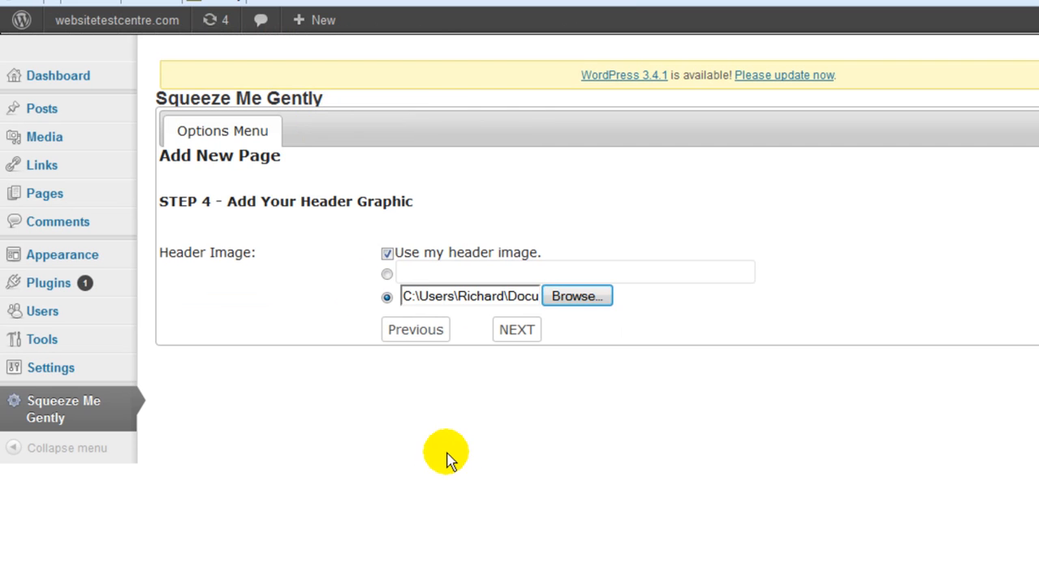
{"action": "left_click", "coordinate": [516, 329]}
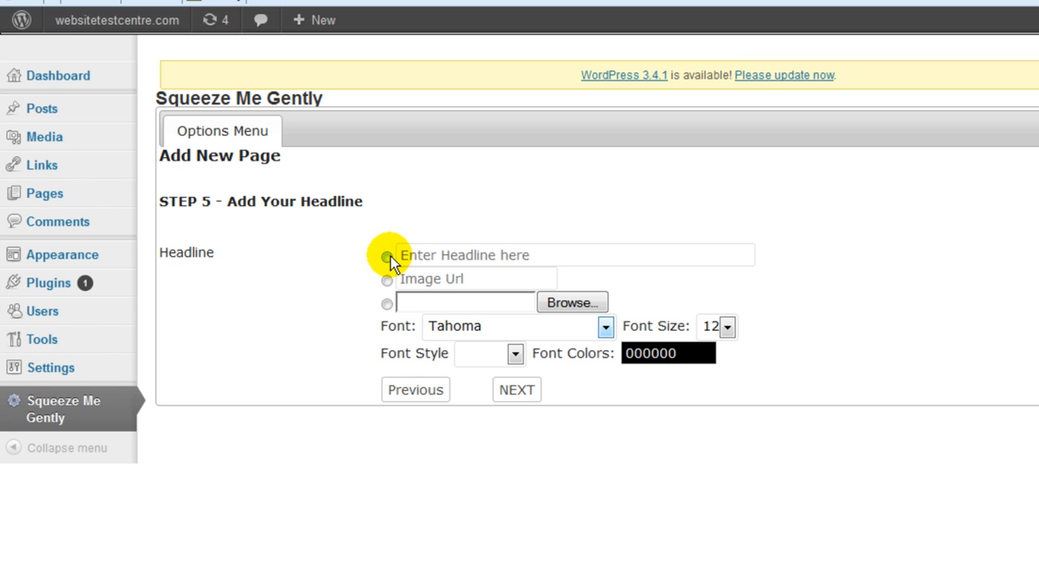
Set the headline 'Family Fun and Games Teaching your Dog New Tricks...' at size 42, brown.
{"action": "left_click", "coordinate": [387, 256]}
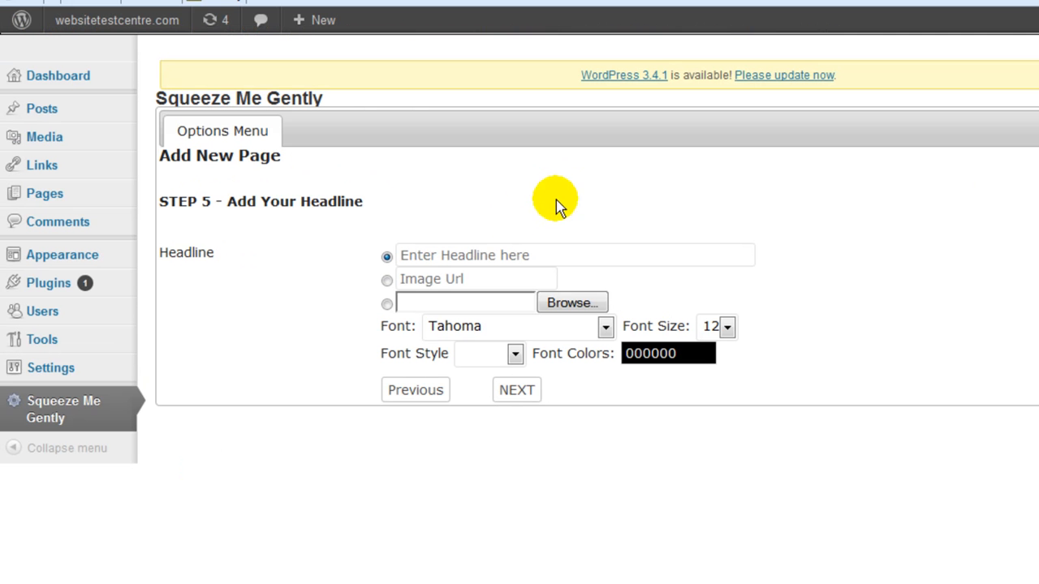
{"action": "type", "text": "Family Fun and Games Teaching your Dog New Tricks in 7 Simple Steps"}
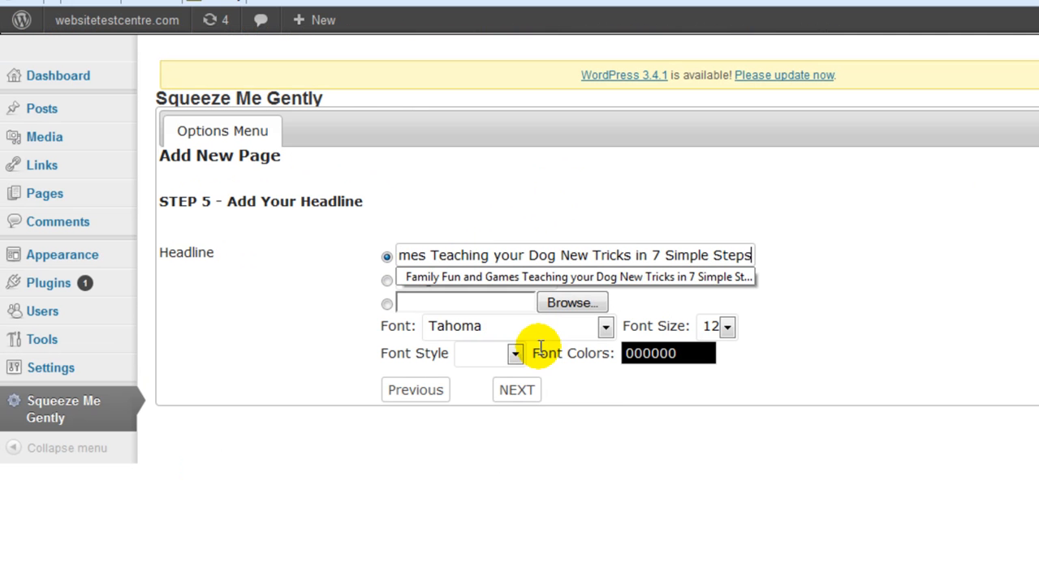
{"action": "mouse_move", "coordinate": [458, 329]}
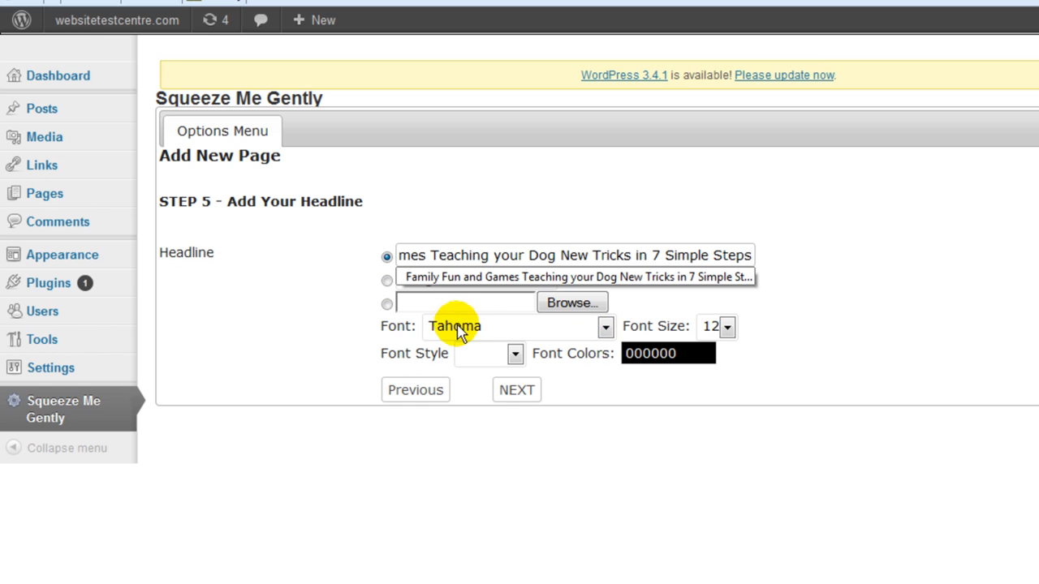
{"action": "mouse_move", "coordinate": [738, 340]}
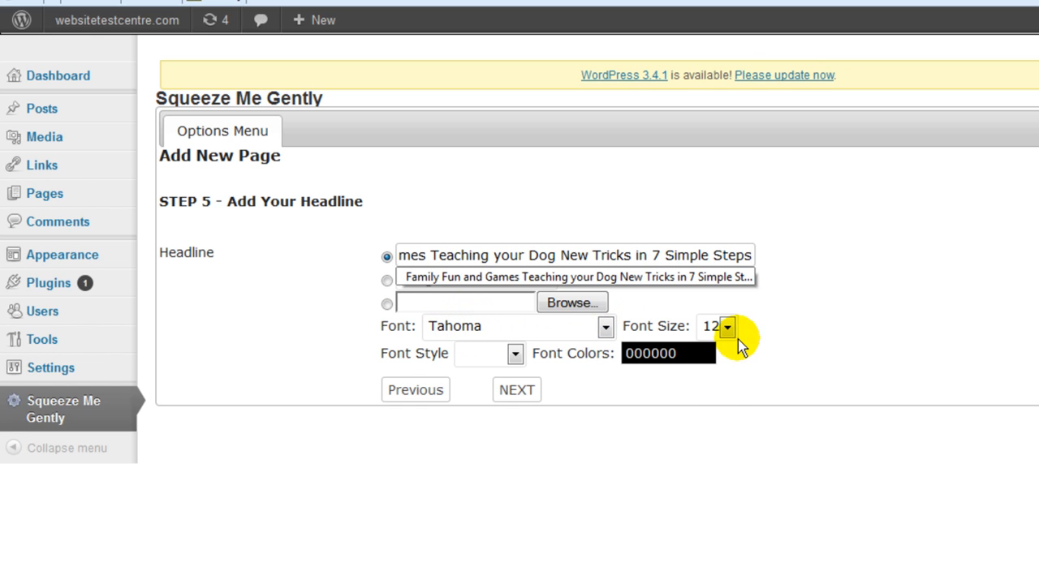
{"action": "left_click", "coordinate": [727, 326]}
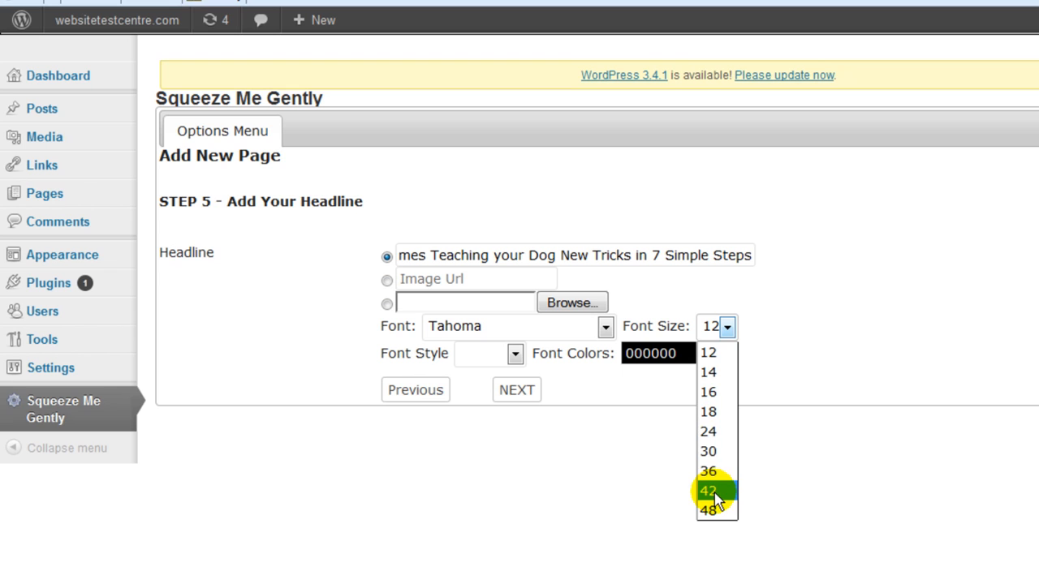
{"action": "left_click", "coordinate": [708, 490]}
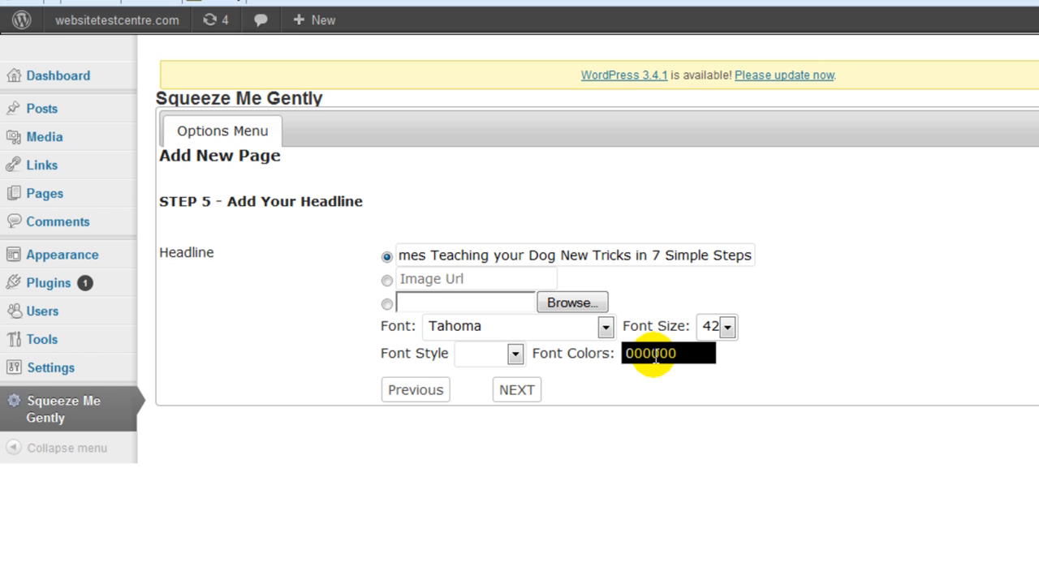
{"action": "left_click", "coordinate": [667, 353]}
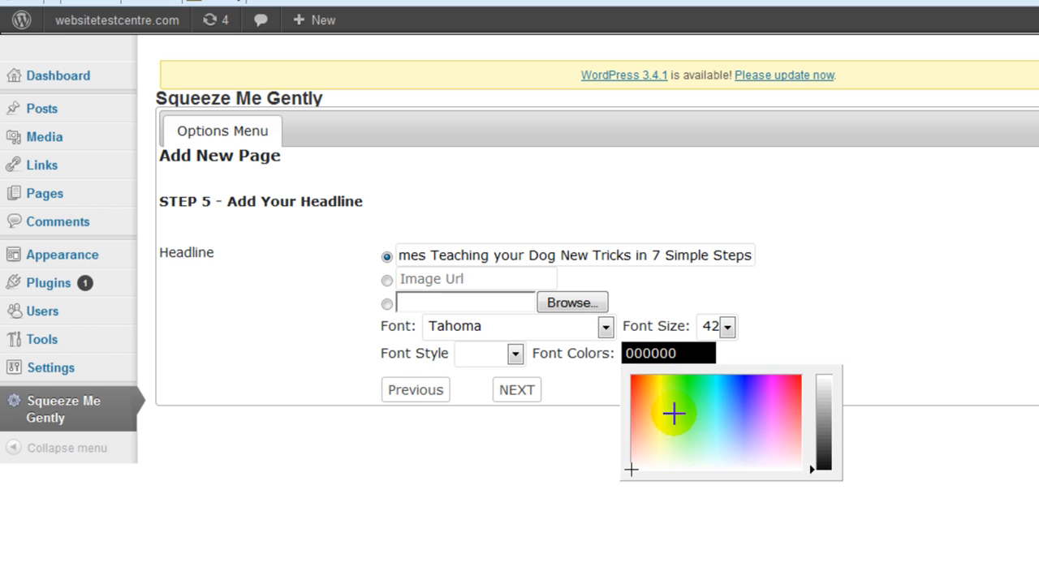
{"action": "left_click", "coordinate": [781, 419]}
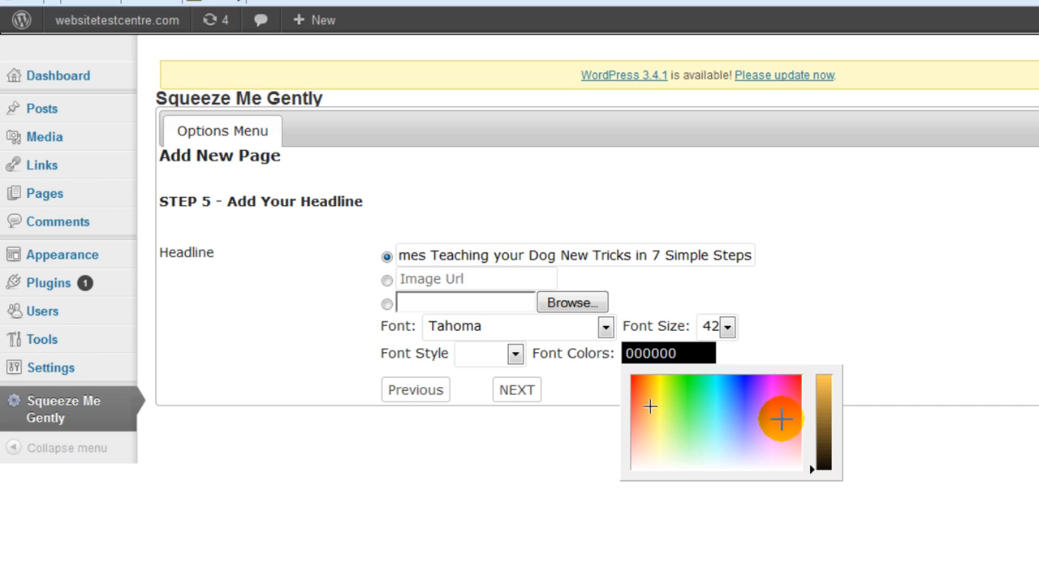
{"action": "left_click", "coordinate": [779, 418]}
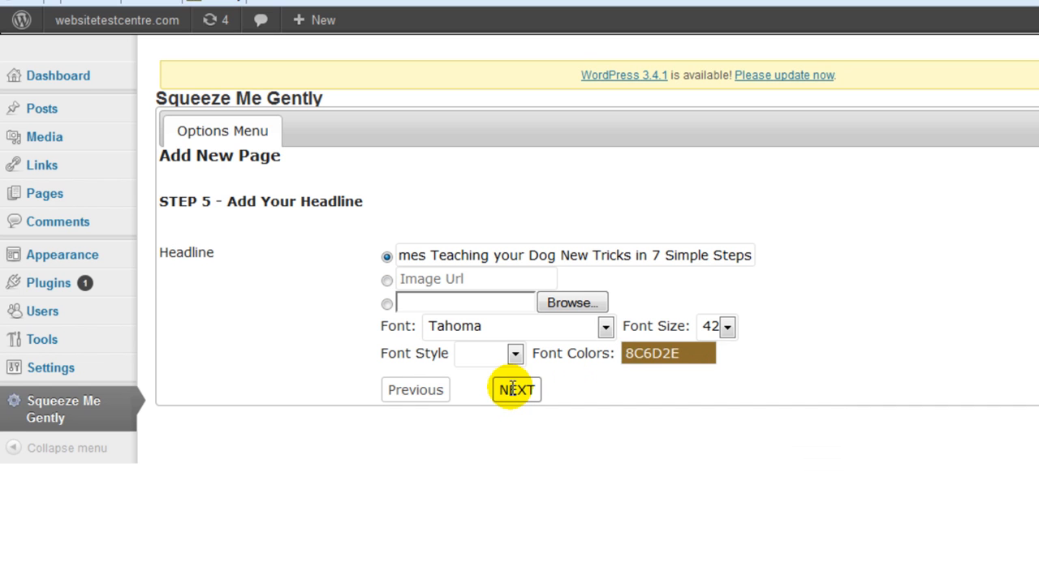
{"action": "left_click", "coordinate": [515, 390]}
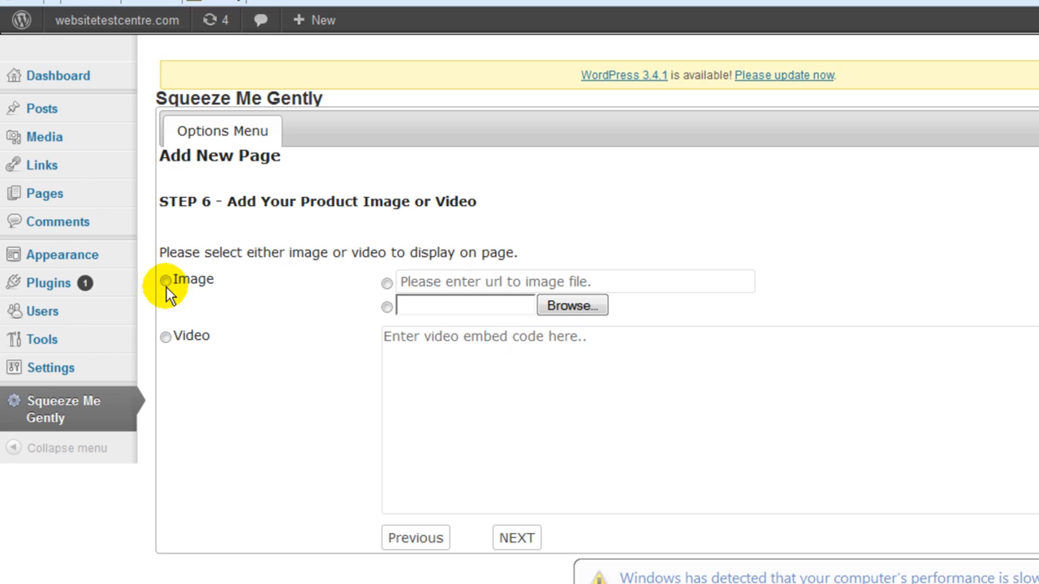
{"action": "mouse_move", "coordinate": [166, 324]}
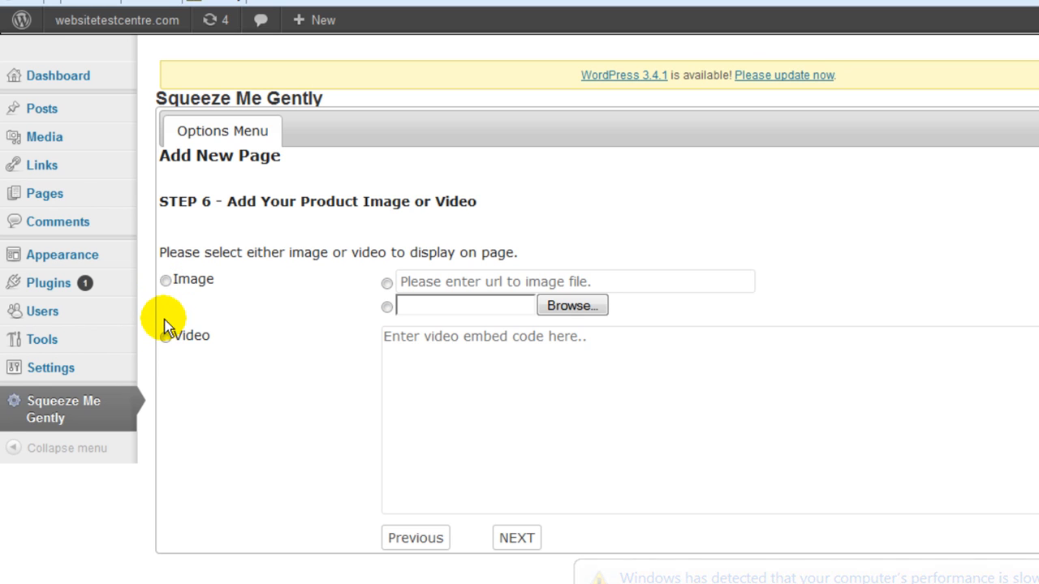
Show the ebook image, uploaded from the computer, as the Step 6 product image.
{"action": "left_click", "coordinate": [166, 279]}
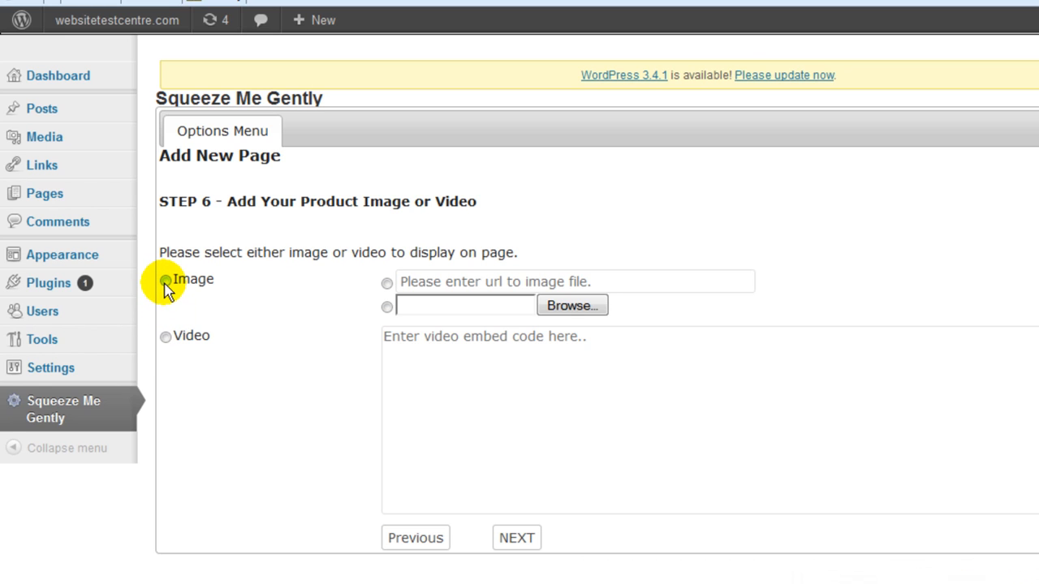
{"action": "left_click", "coordinate": [165, 279]}
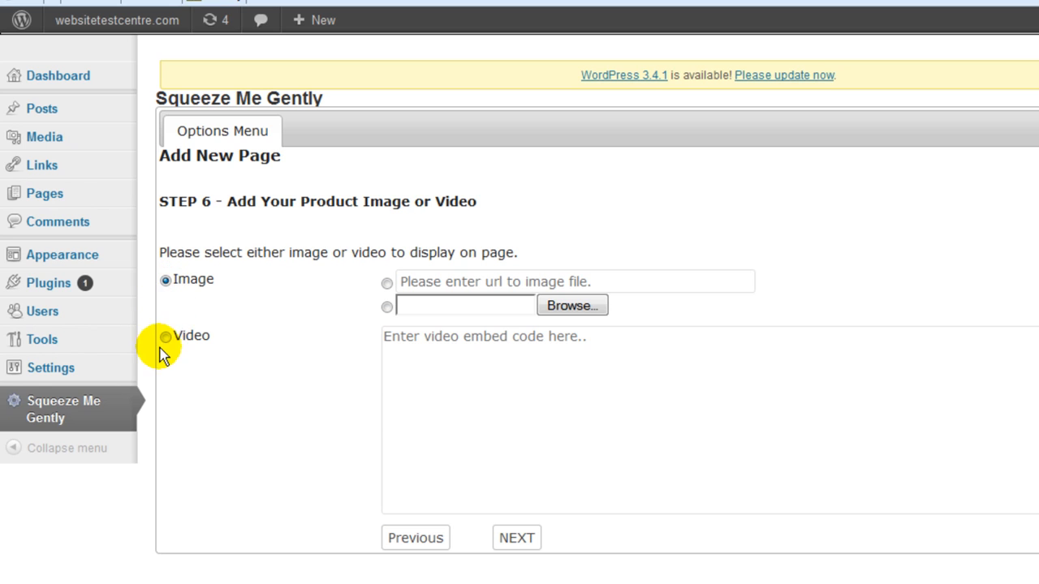
{"action": "mouse_move", "coordinate": [439, 397]}
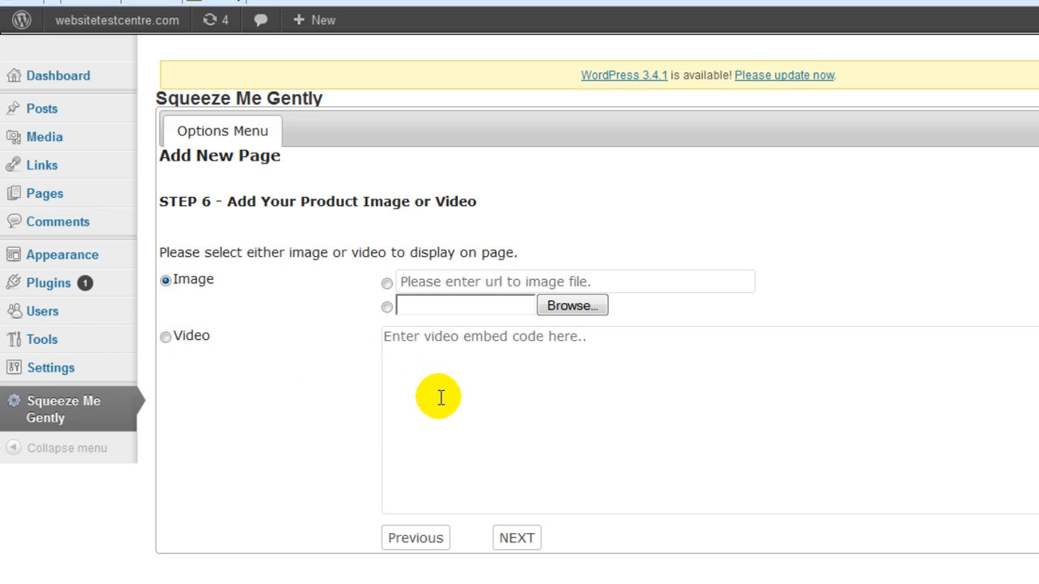
{"action": "mouse_move", "coordinate": [321, 333]}
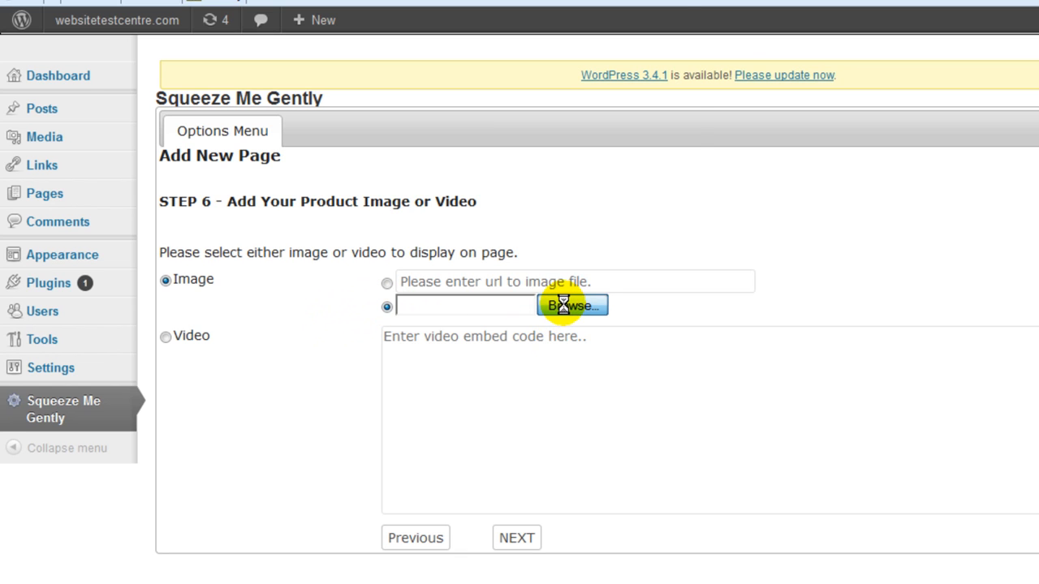
{"action": "left_click", "coordinate": [571, 306]}
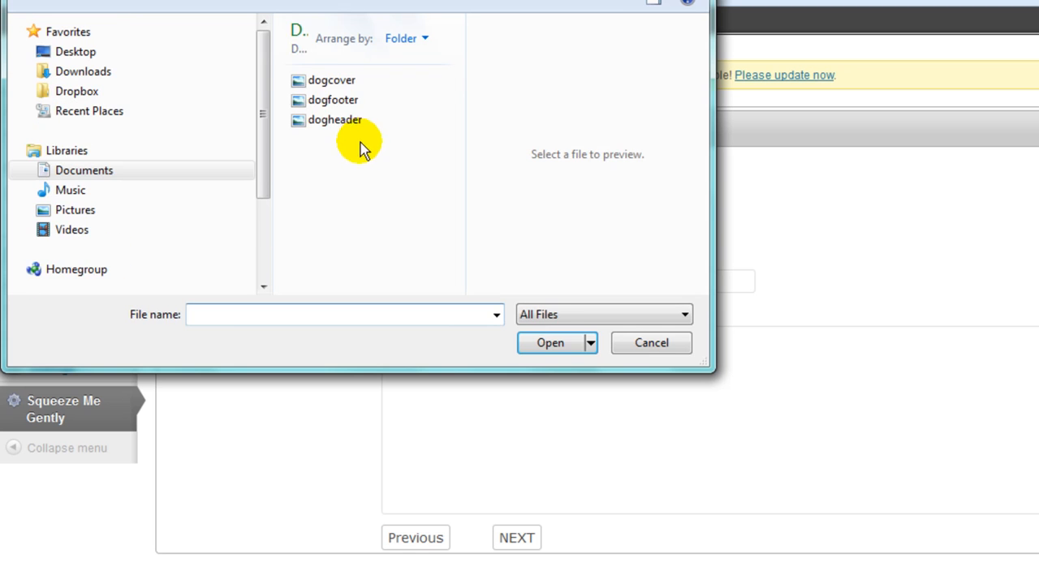
{"action": "left_click", "coordinate": [651, 343]}
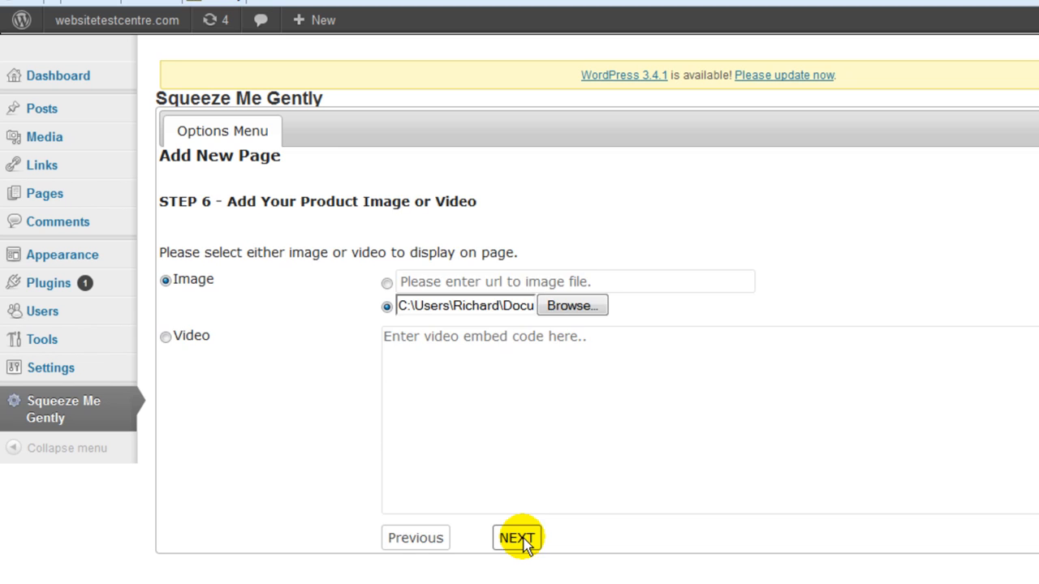
{"action": "left_click", "coordinate": [517, 537]}
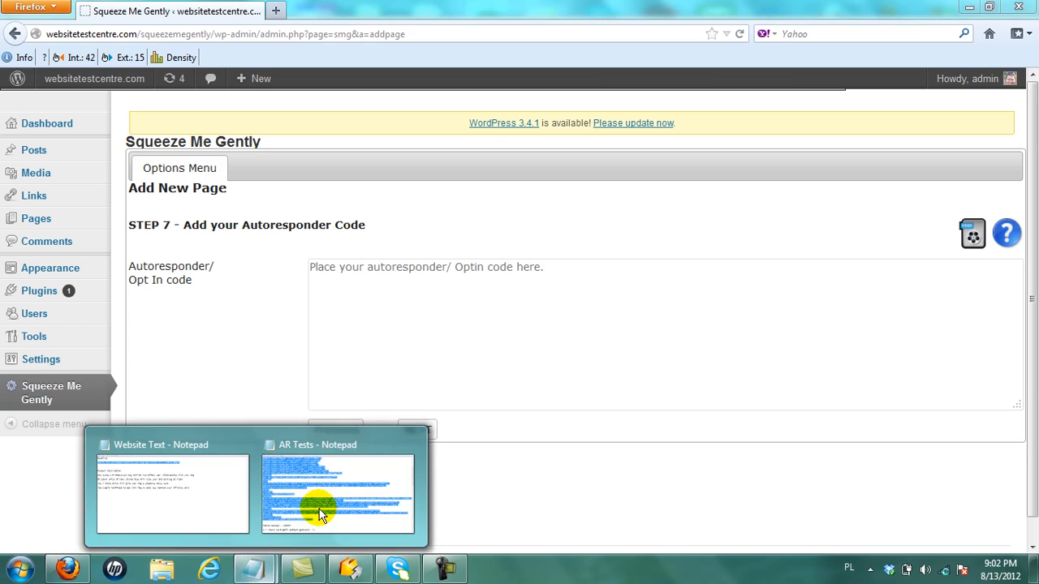
Paste the webform code with the Give Me My Tips button into the opt-in box.
{"action": "right_click", "coordinate": [162, 105]}
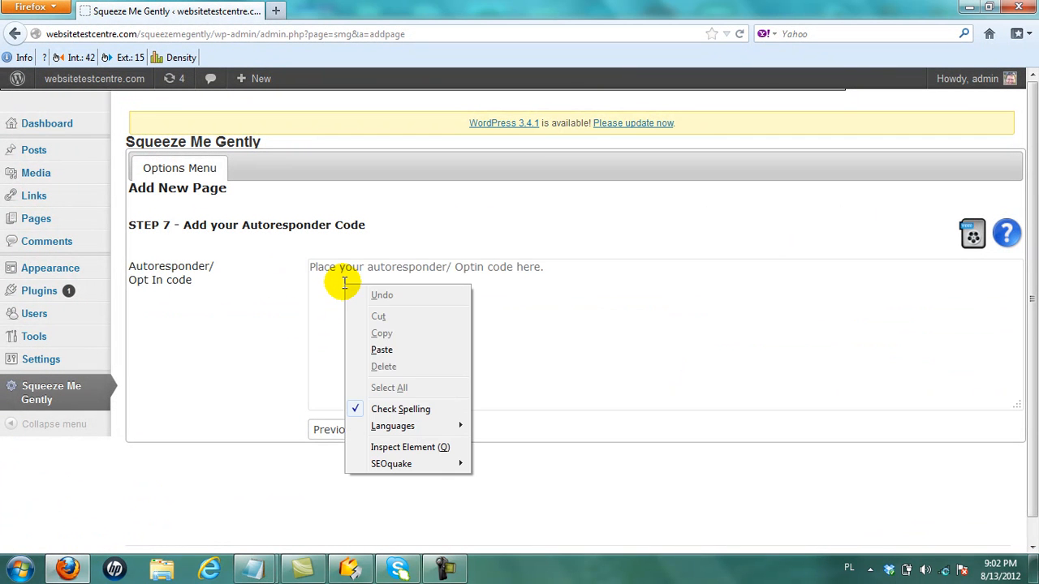
{"action": "left_click", "coordinate": [382, 350]}
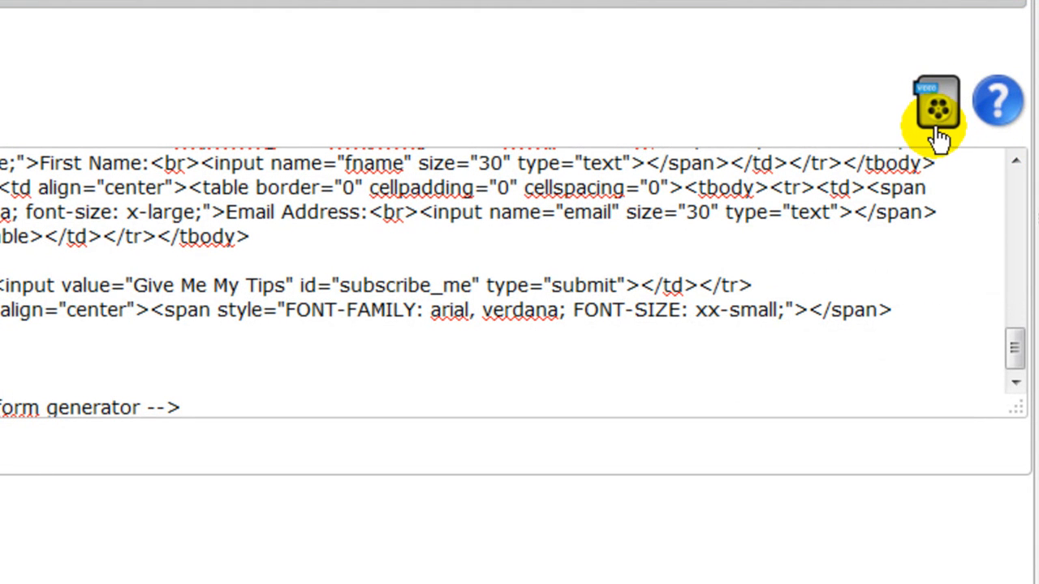
{"action": "mouse_move", "coordinate": [997, 100]}
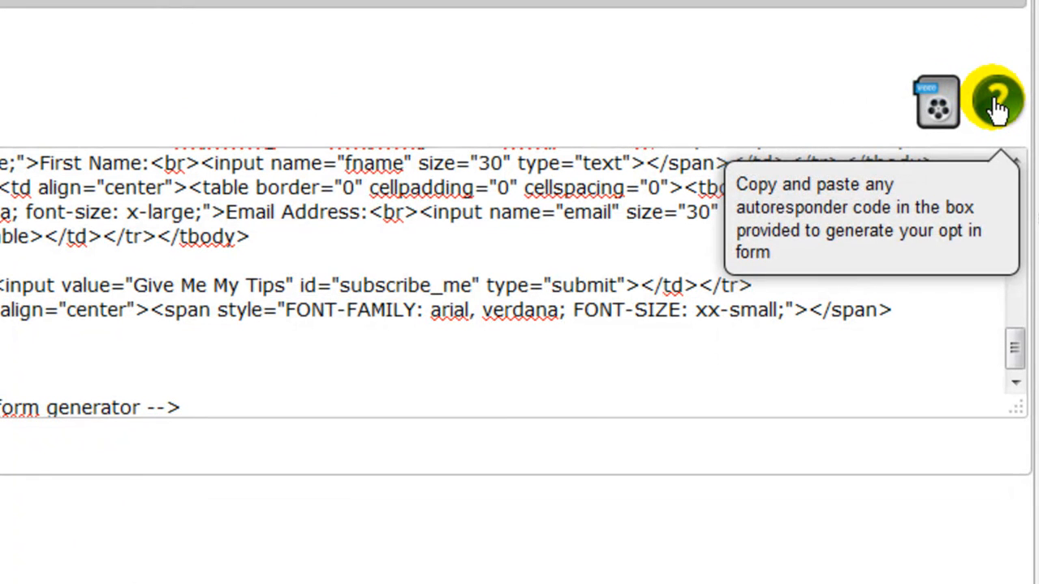
{"action": "mouse_move", "coordinate": [1007, 101]}
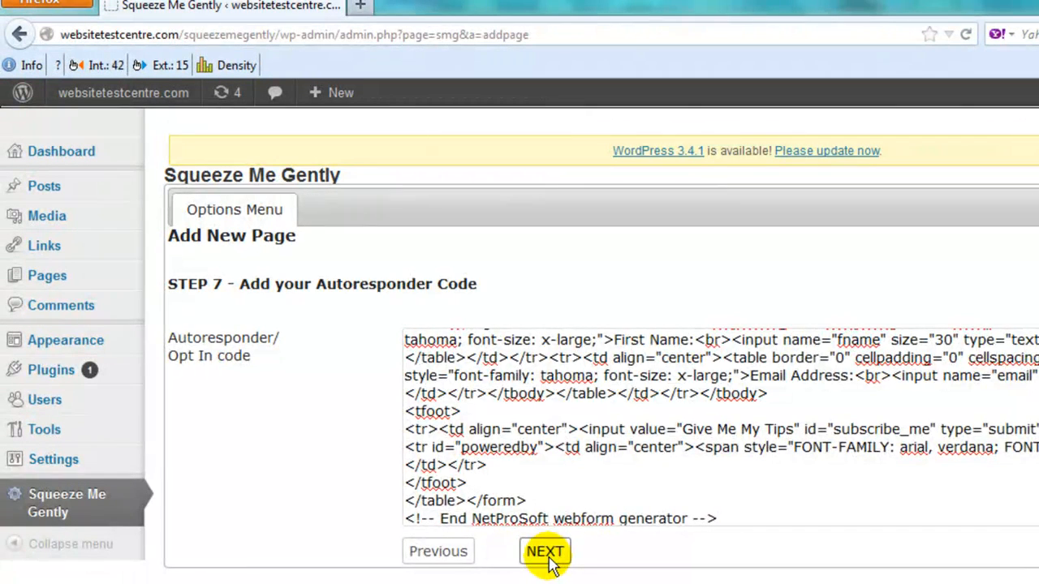
Style the four-point description in Tahoma, size 16, brown 8F6628.
{"action": "left_click", "coordinate": [545, 551]}
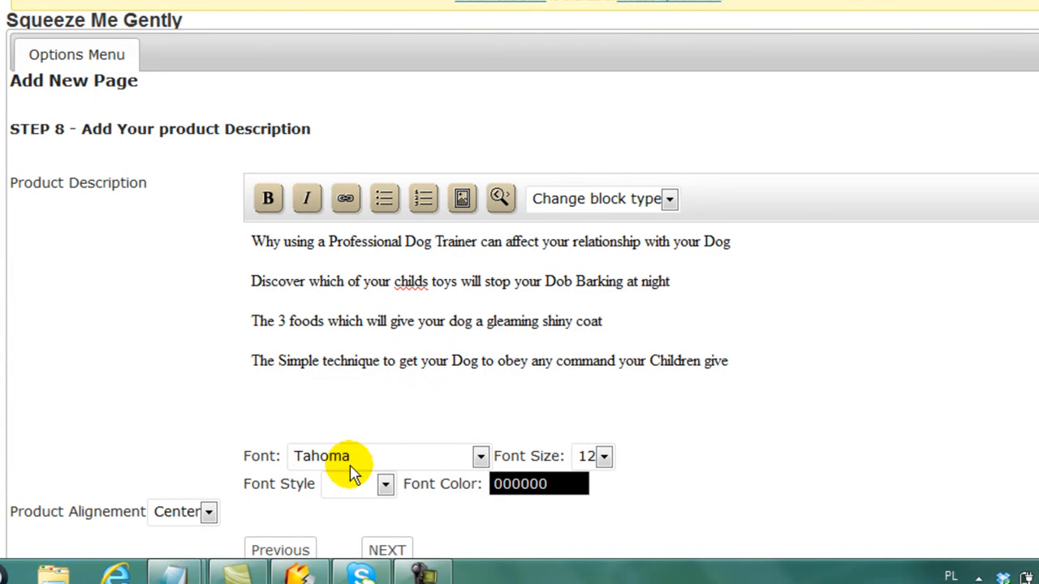
{"action": "left_click", "coordinate": [604, 457]}
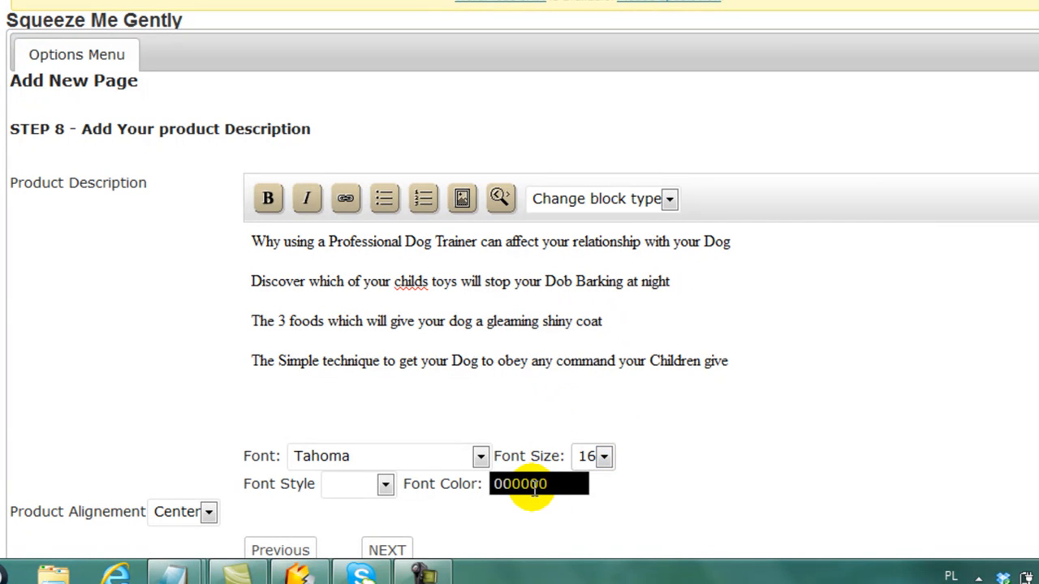
{"action": "left_click", "coordinate": [538, 484]}
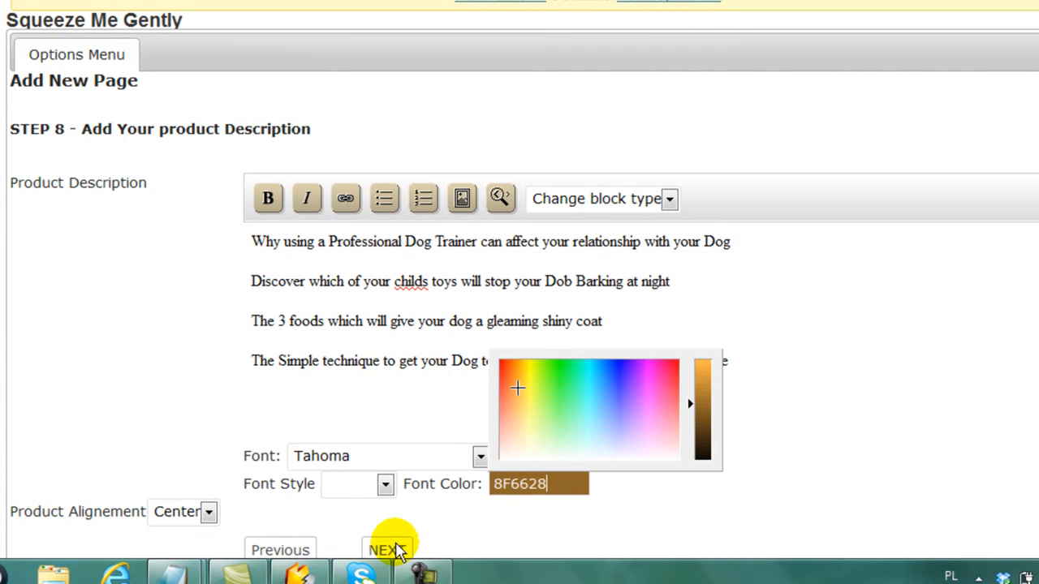
{"action": "left_click", "coordinate": [388, 551]}
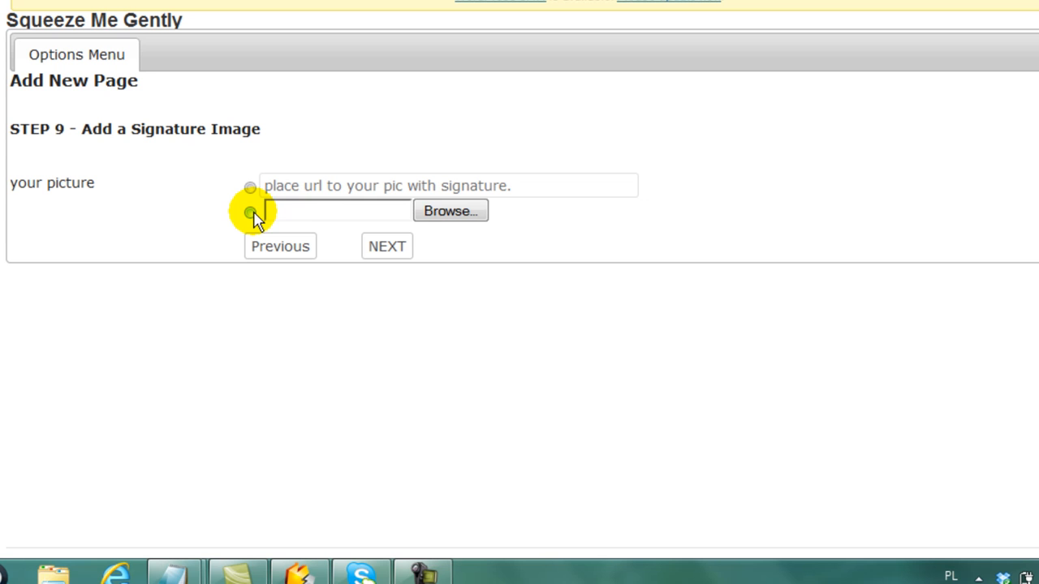
Upload the smiling portrait photo from Documents > SMG Demo > SMG Sales Demo as the signature.
{"action": "left_click", "coordinate": [250, 212]}
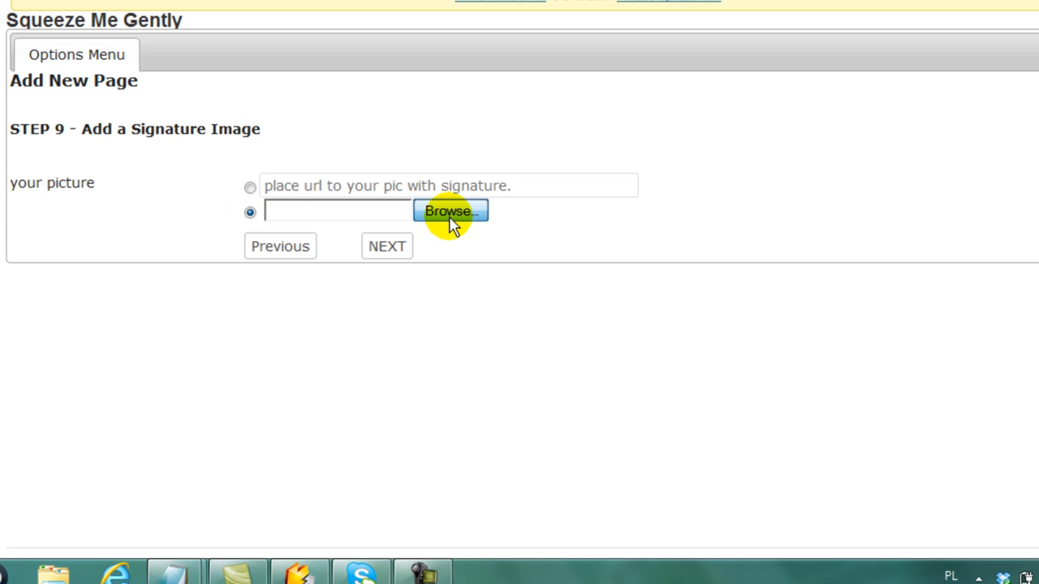
{"action": "left_click", "coordinate": [450, 211]}
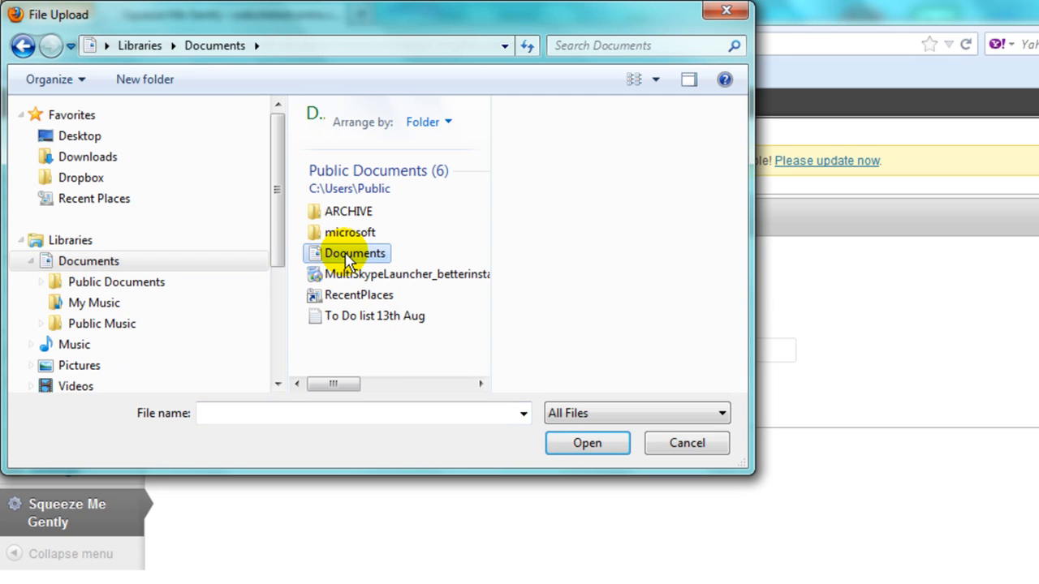
{"action": "double_click", "coordinate": [355, 253]}
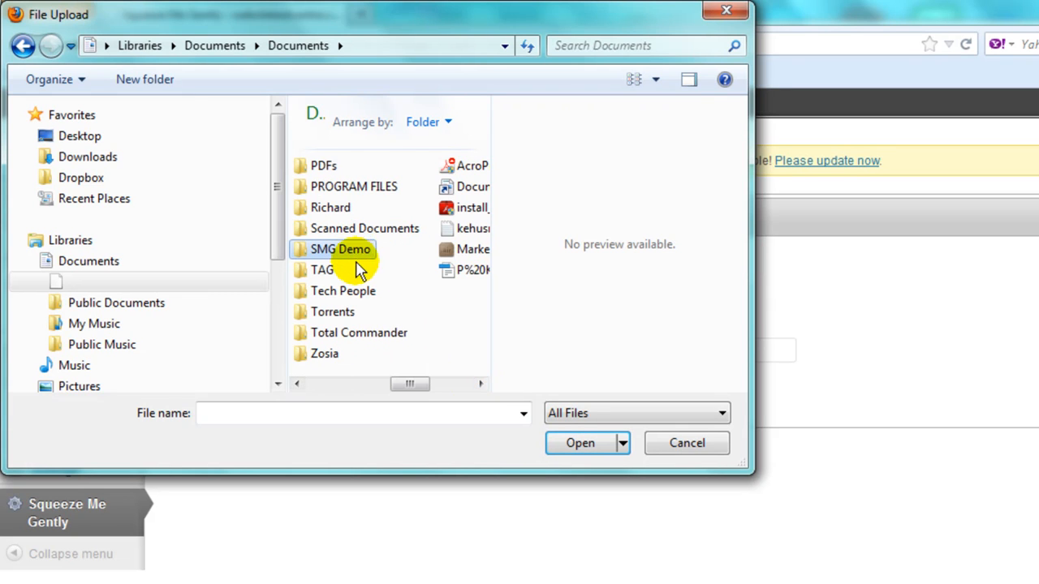
{"action": "double_click", "coordinate": [340, 250]}
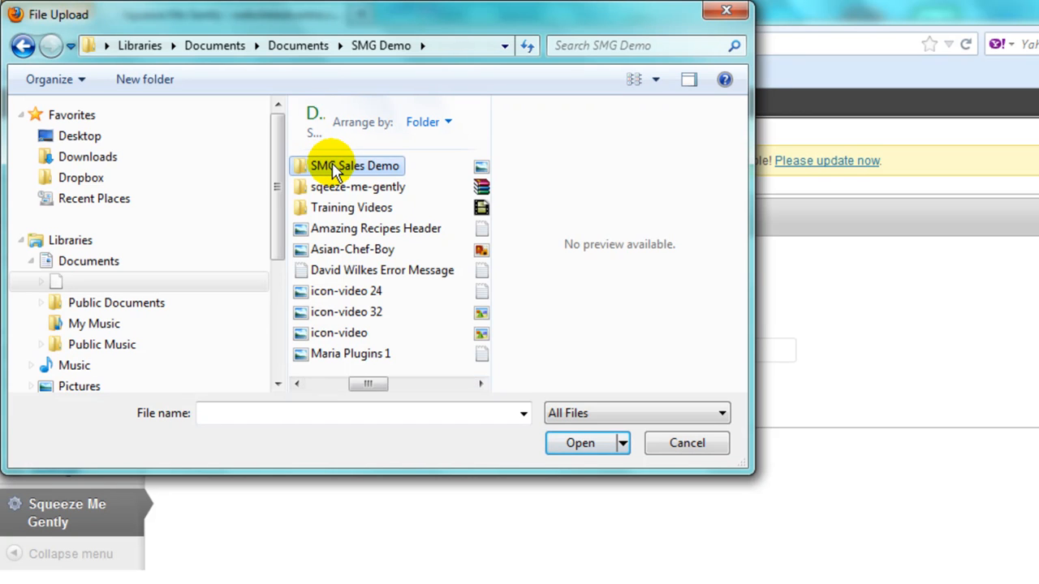
{"action": "double_click", "coordinate": [355, 165]}
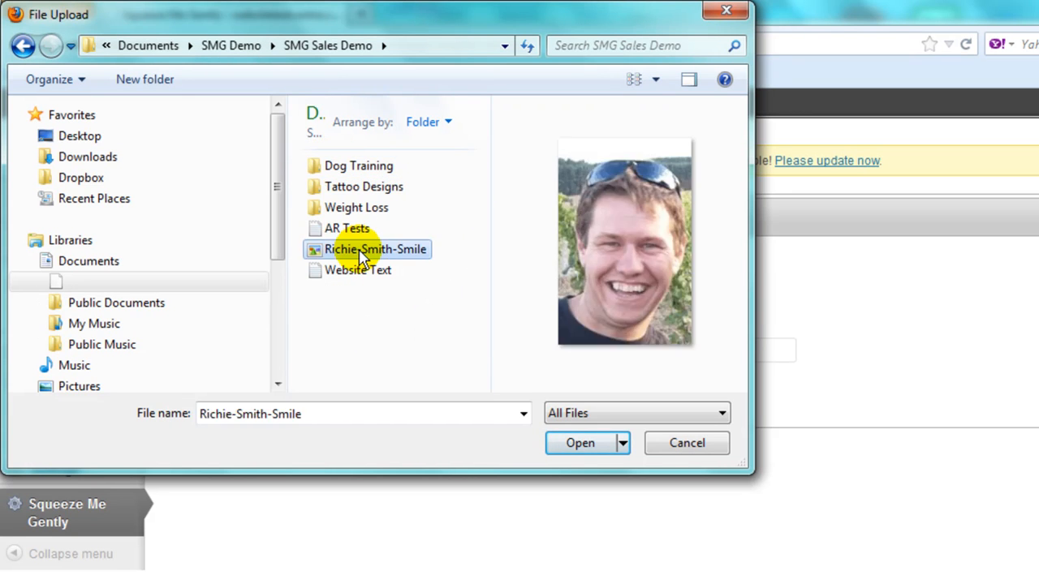
{"action": "left_click", "coordinate": [579, 442]}
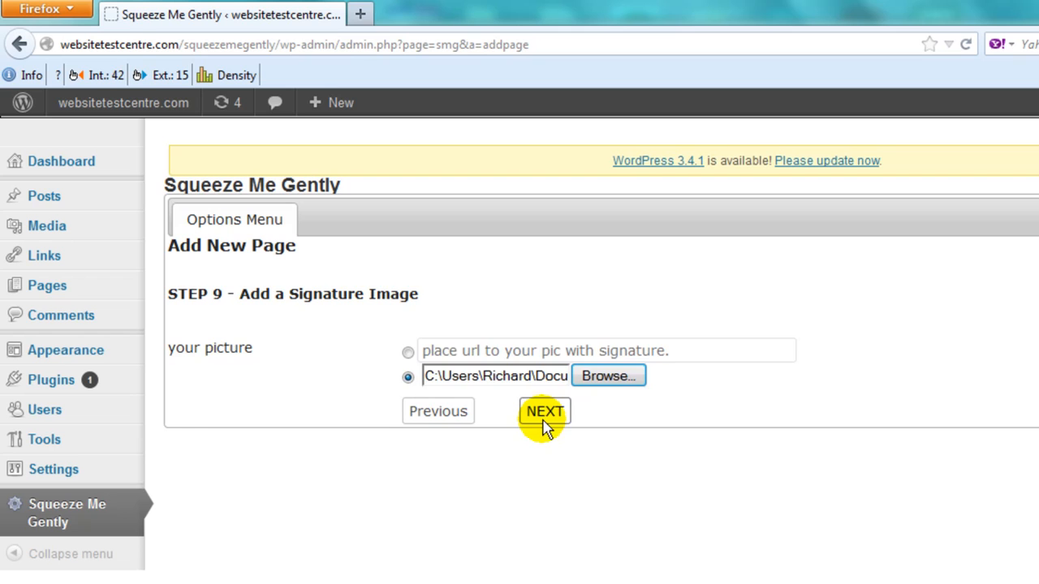
Turn on a custom uploaded footer image, browsing into the Dog Training folder.
{"action": "left_click", "coordinate": [544, 411]}
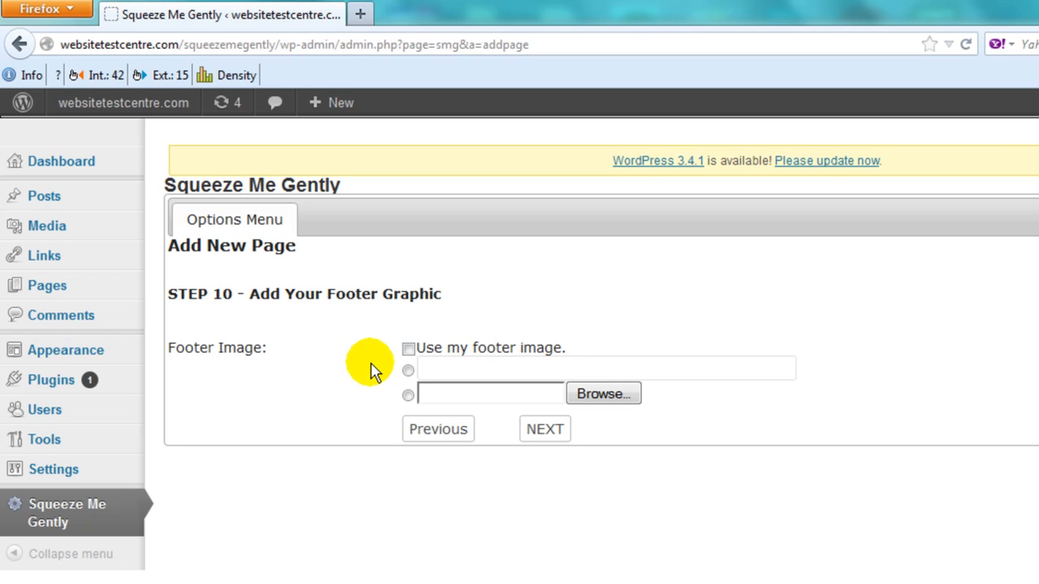
{"action": "left_click", "coordinate": [408, 348]}
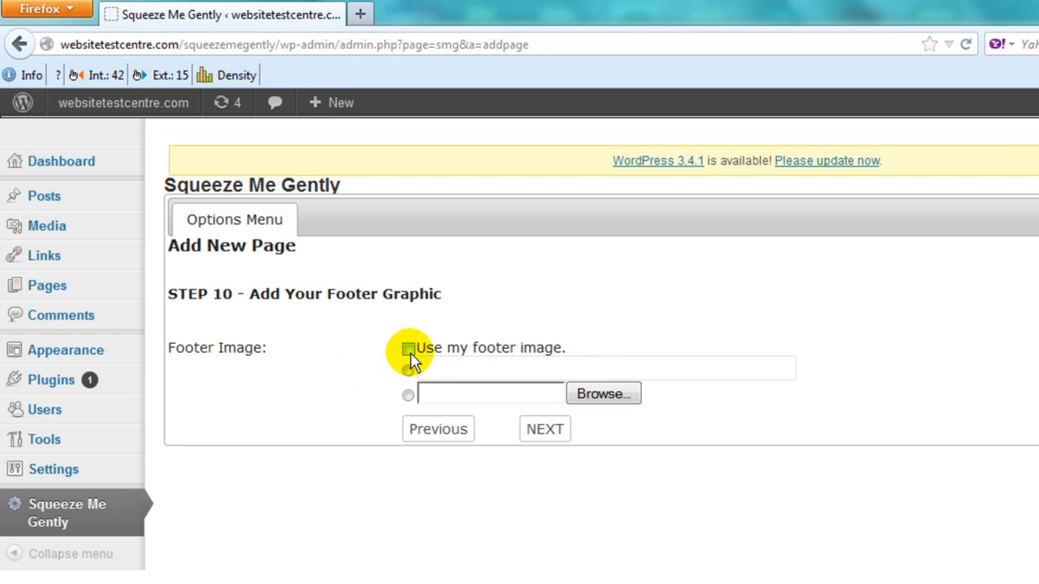
{"action": "left_click", "coordinate": [408, 350]}
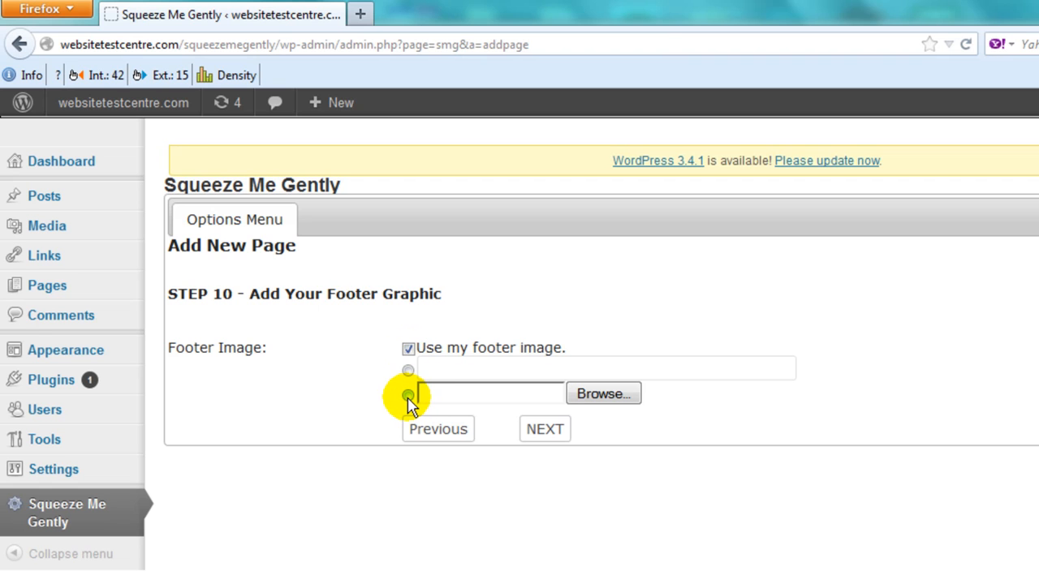
{"action": "left_click", "coordinate": [407, 395]}
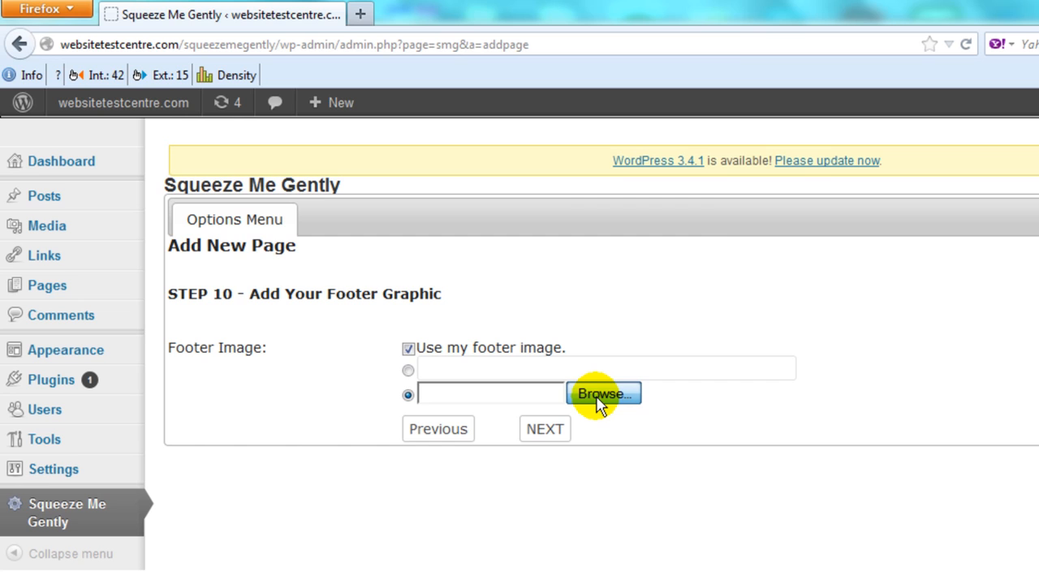
{"action": "left_click", "coordinate": [604, 393]}
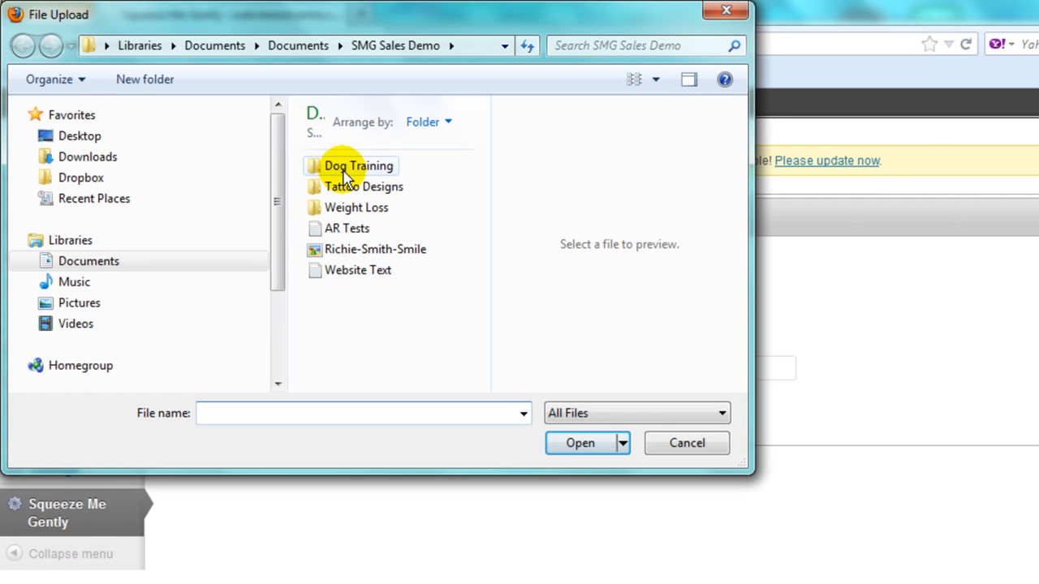
{"action": "double_click", "coordinate": [358, 165]}
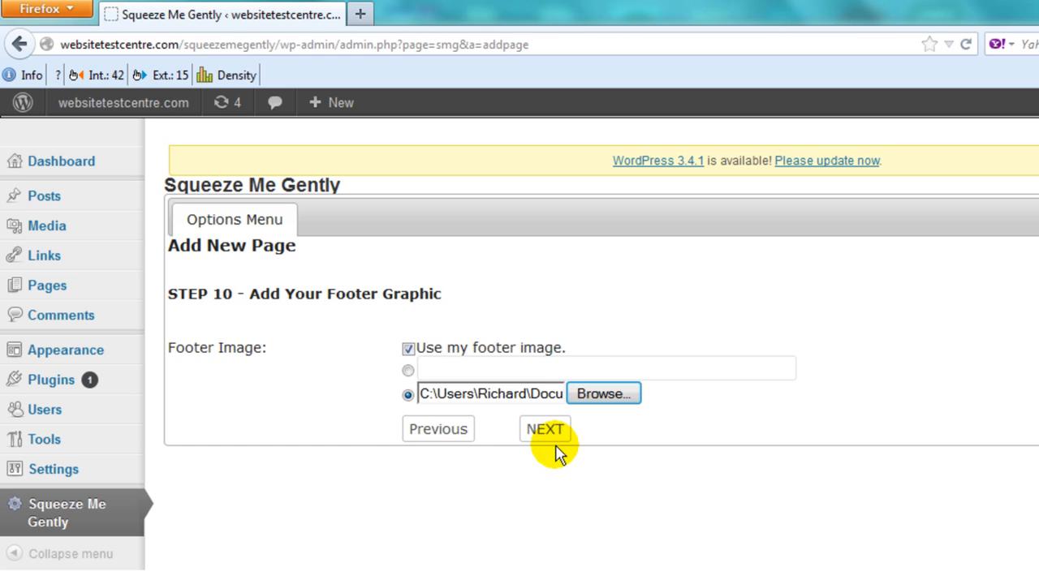
Publish the squeeze page as a Page and generate it.
{"action": "left_click", "coordinate": [545, 429]}
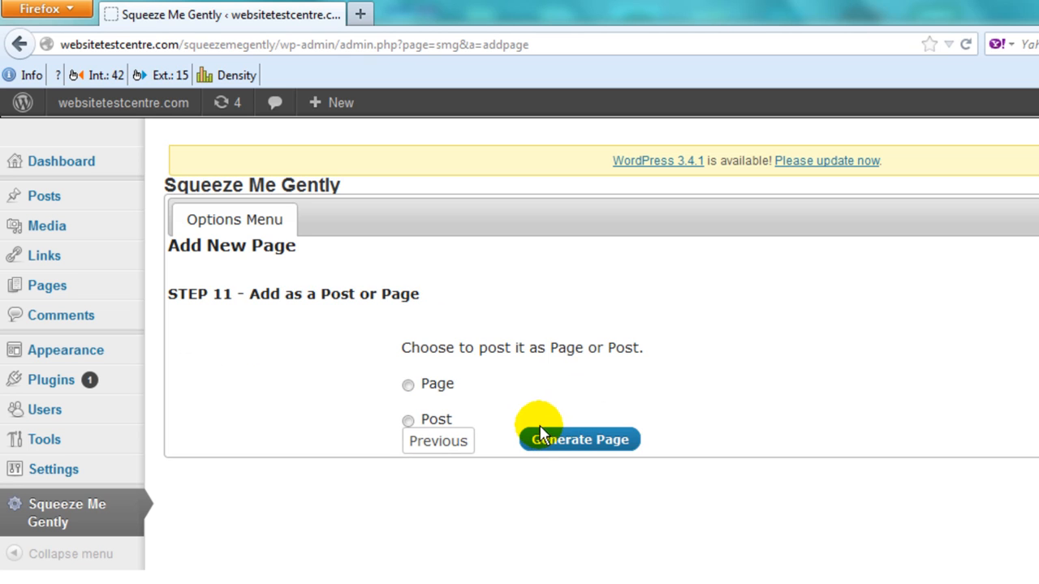
{"action": "mouse_move", "coordinate": [304, 477]}
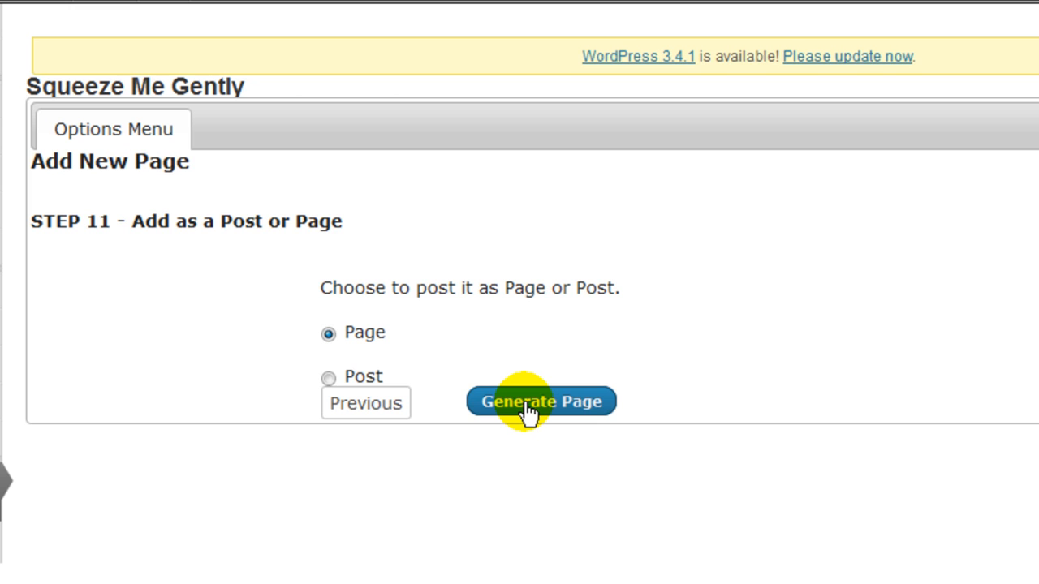
{"action": "left_click", "coordinate": [540, 401]}
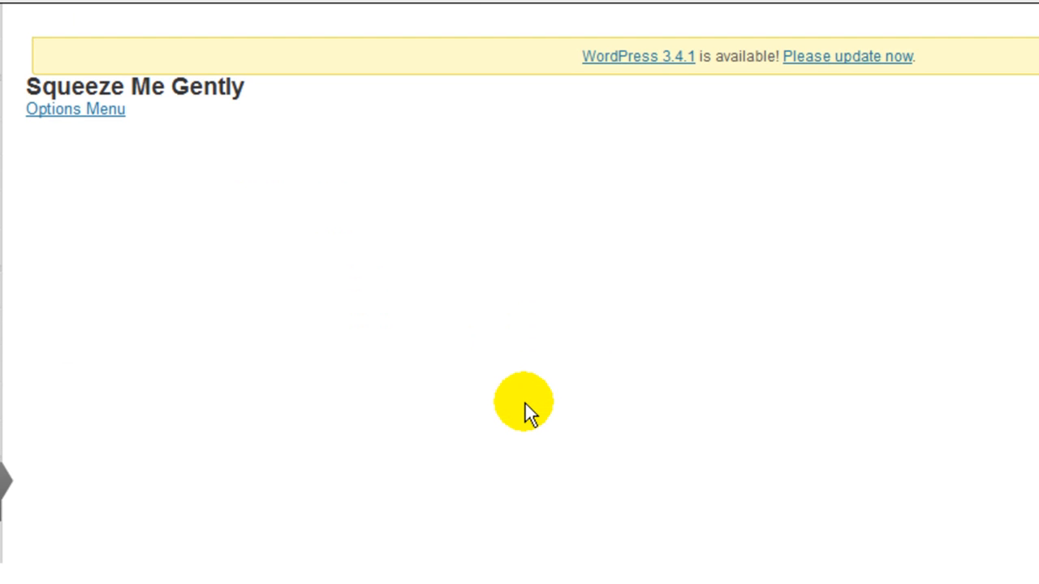
Check the My Pages list for Dog Training with its THANK YOU and DOWNLOAD pages.
{"action": "left_click", "coordinate": [74, 108]}
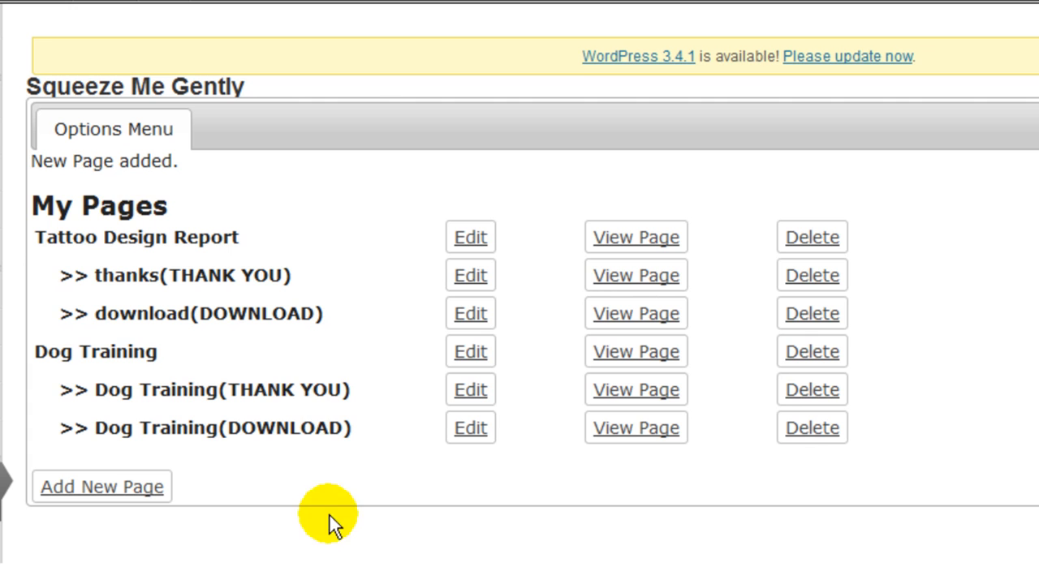
{"action": "mouse_move", "coordinate": [104, 355]}
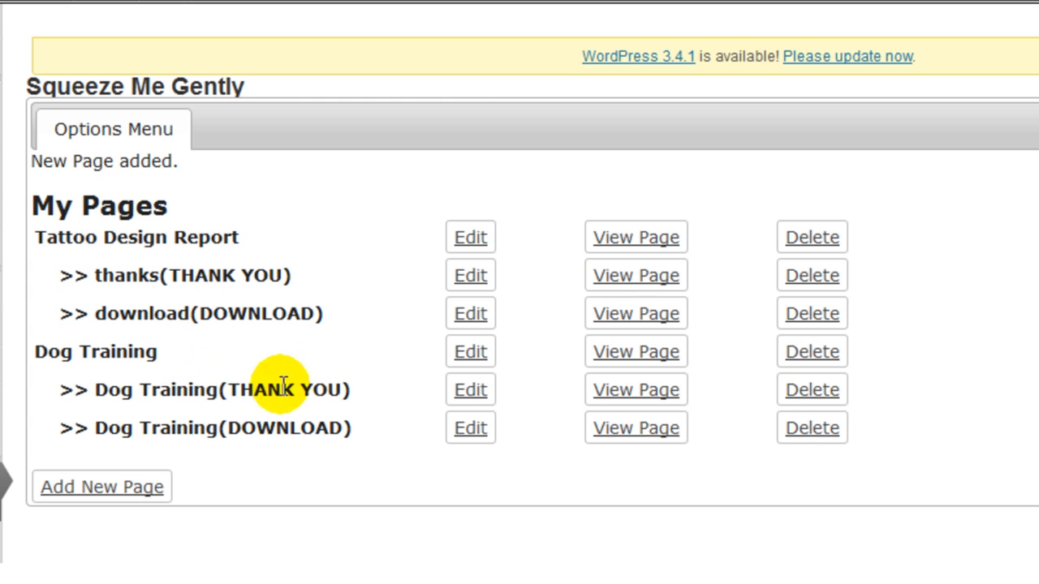
{"action": "mouse_move", "coordinate": [272, 428]}
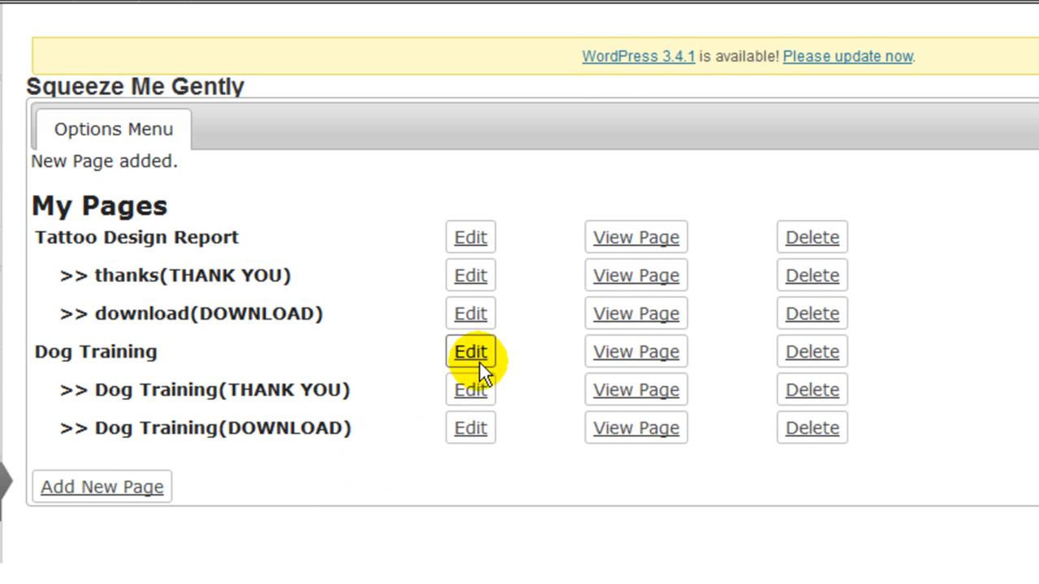
{"action": "mouse_move", "coordinate": [398, 483]}
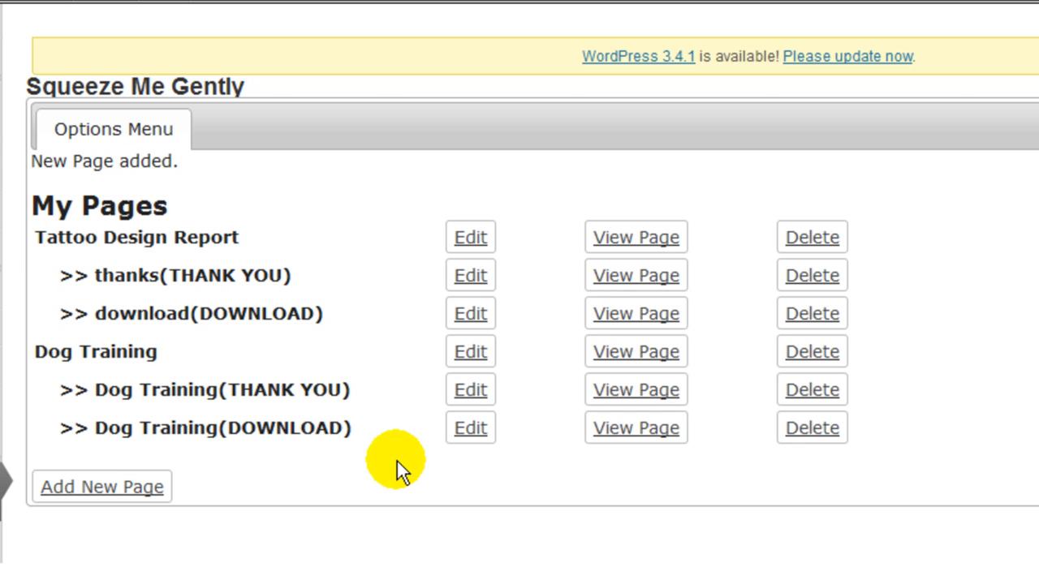
{"action": "mouse_move", "coordinate": [397, 353]}
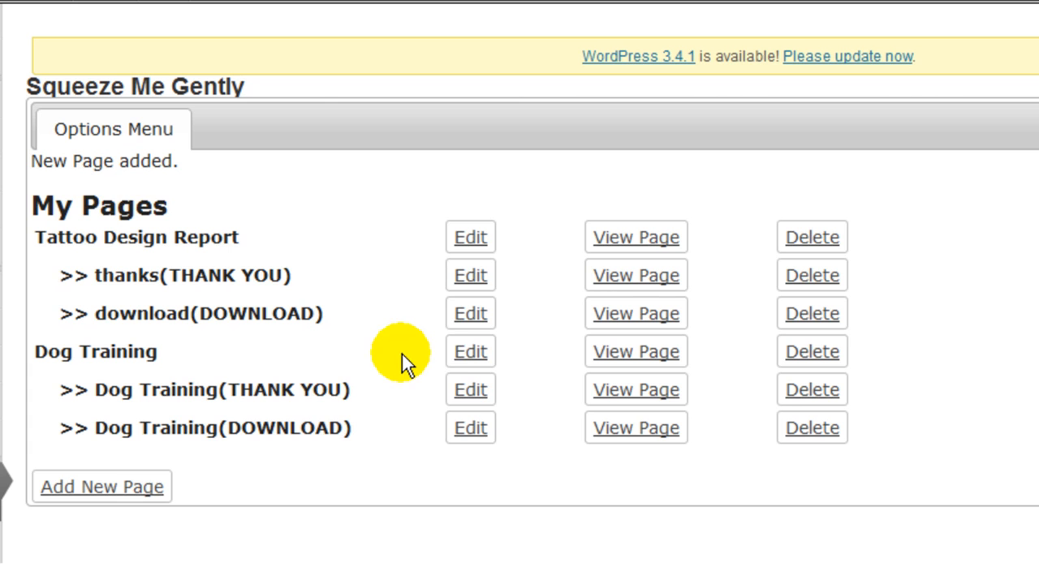
{"action": "mouse_move", "coordinate": [418, 427]}
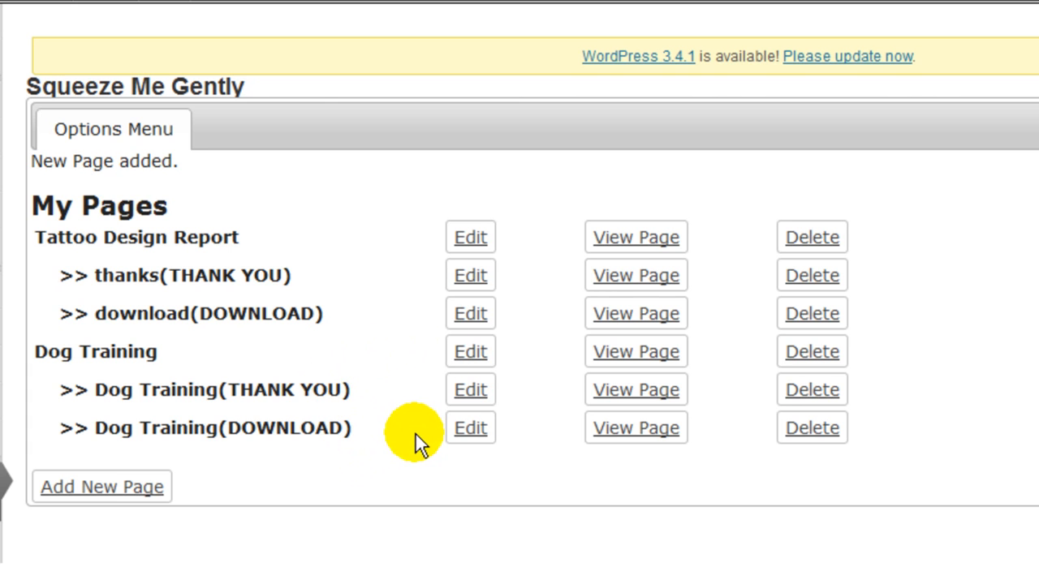
{"action": "mouse_move", "coordinate": [397, 410]}
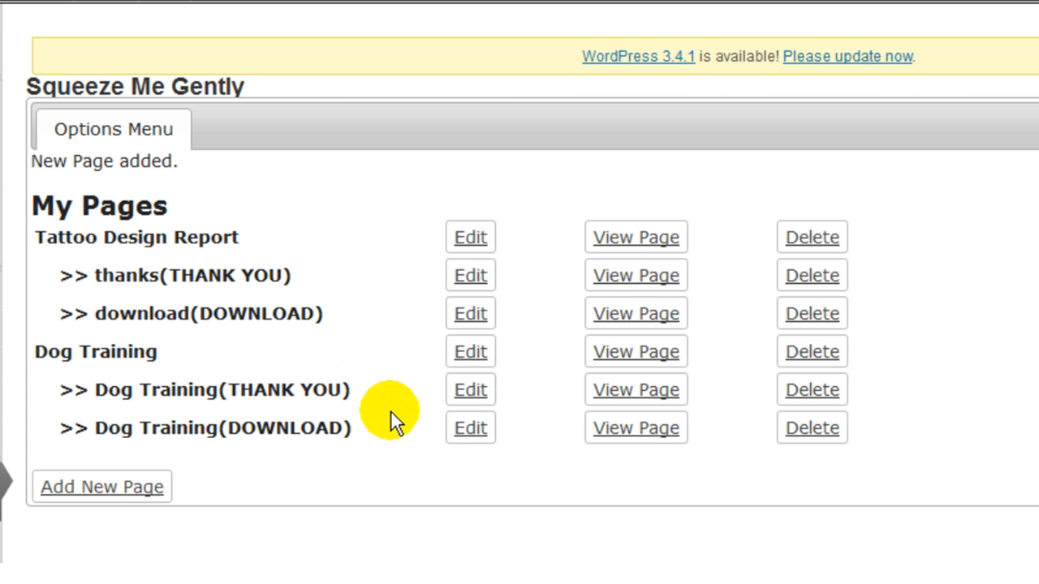
{"action": "mouse_move", "coordinate": [418, 440]}
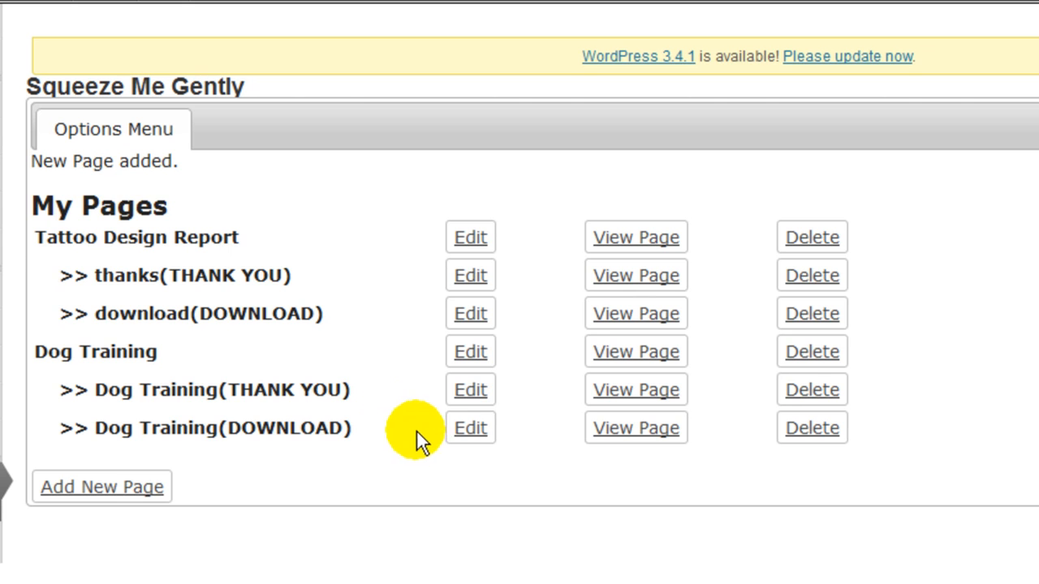
{"action": "mouse_move", "coordinate": [536, 341]}
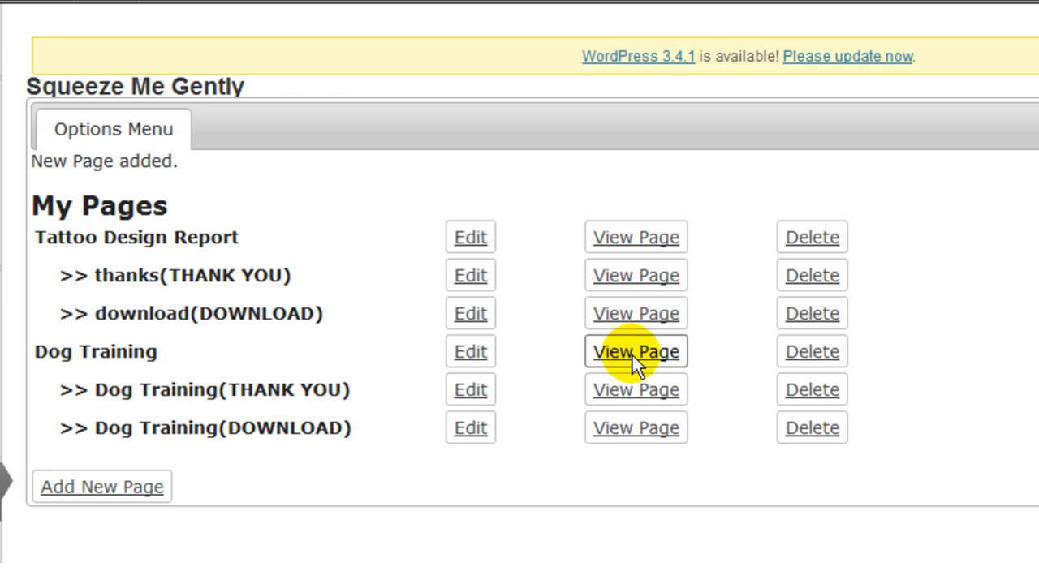
View the live Dog Training page, scrolling through its headline, ebook, bullets, photo and form.
{"action": "left_click", "coordinate": [635, 352]}
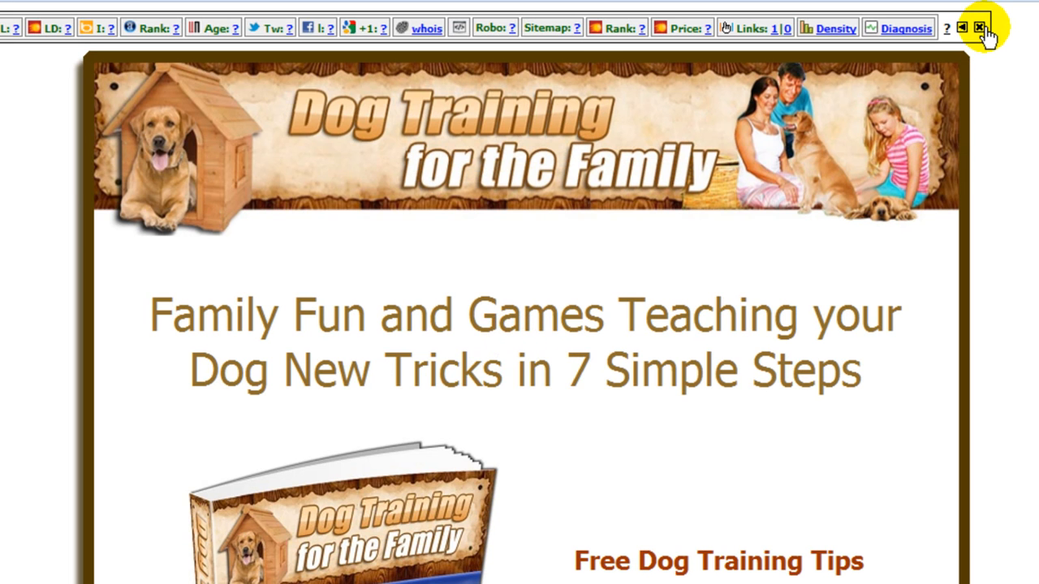
{"action": "scroll", "scroll_direction": "down", "scroll_amount": 3}
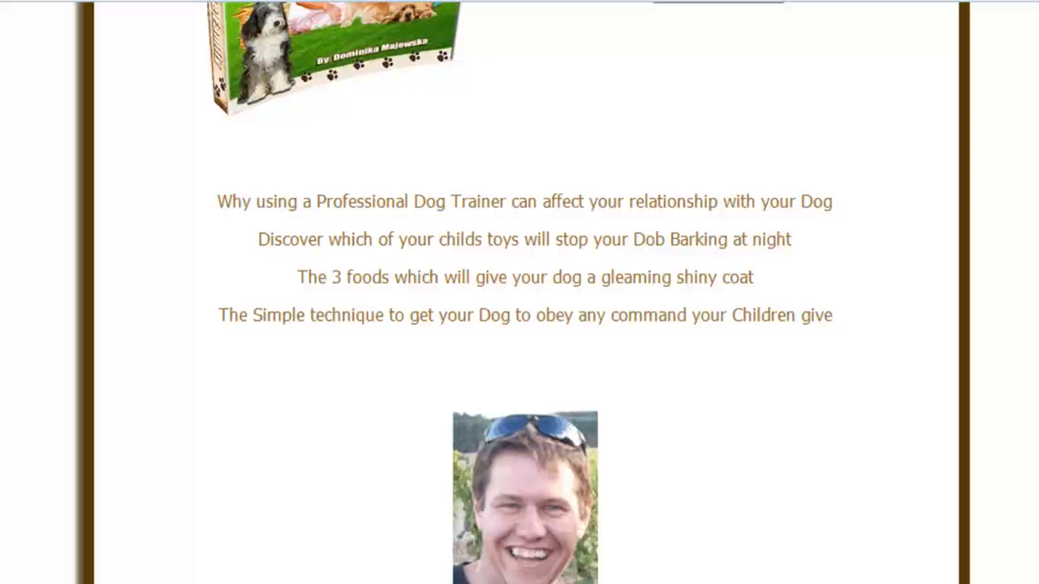
{"action": "scroll", "scroll_direction": "up", "scroll_amount": 3}
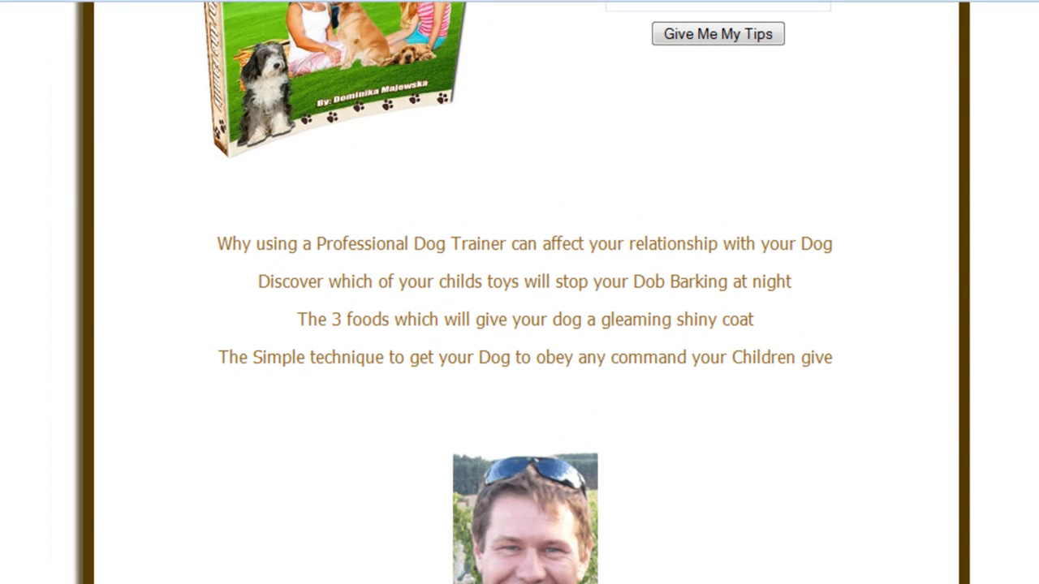
{"action": "scroll", "scroll_direction": "up", "scroll_amount": 3}
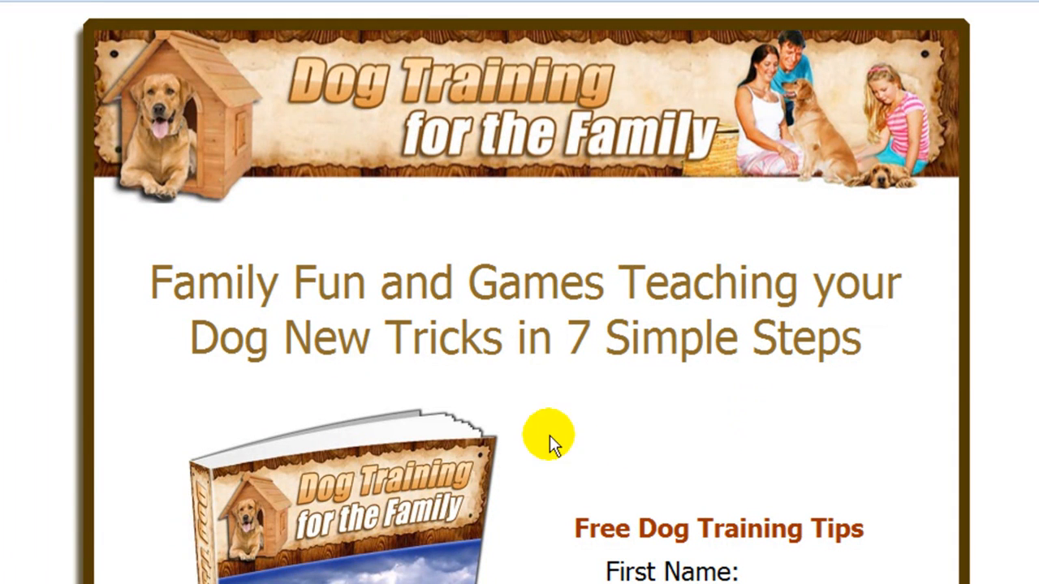